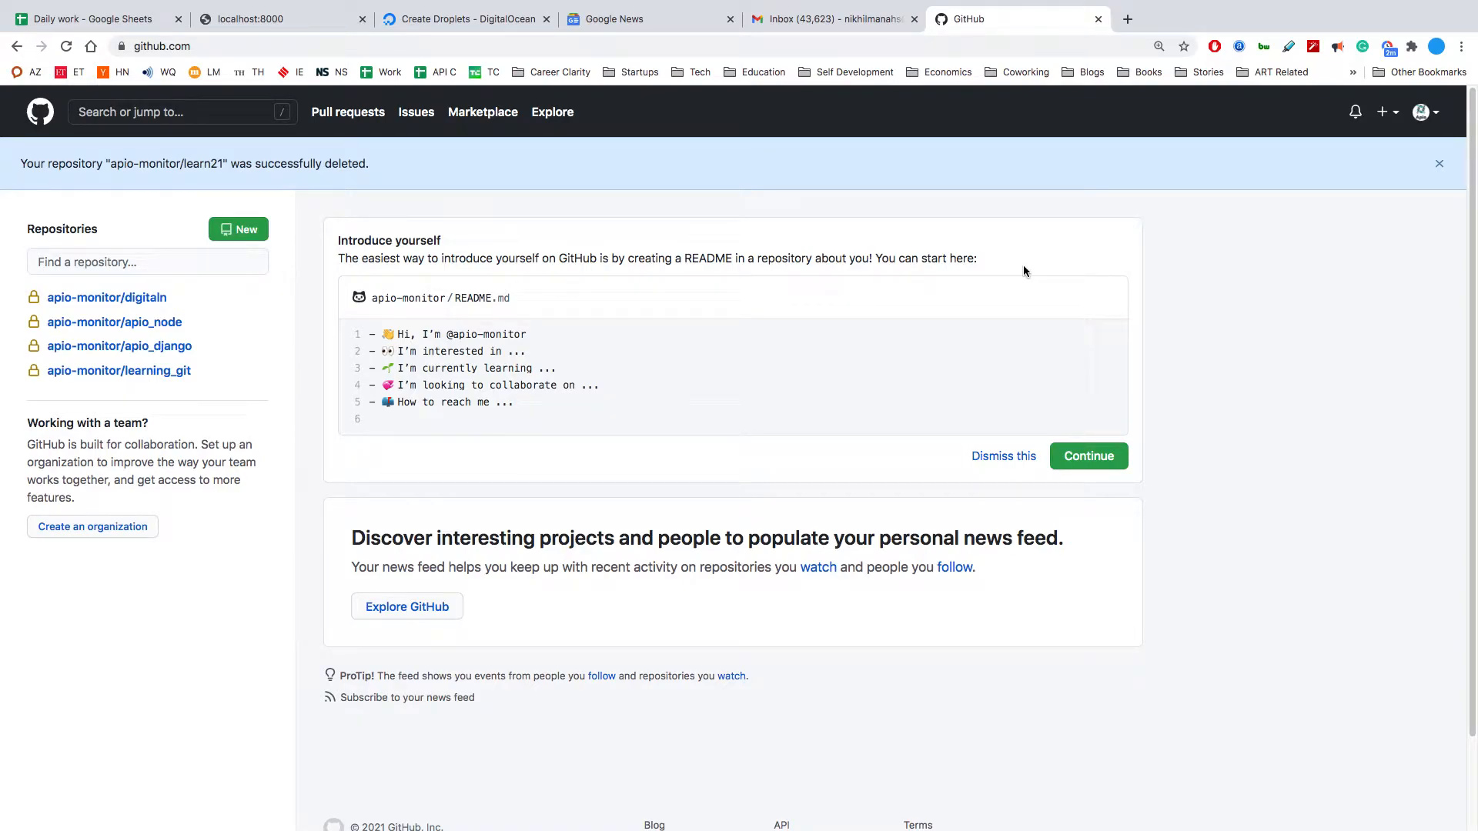
pyautogui.moveTo(764, 166)
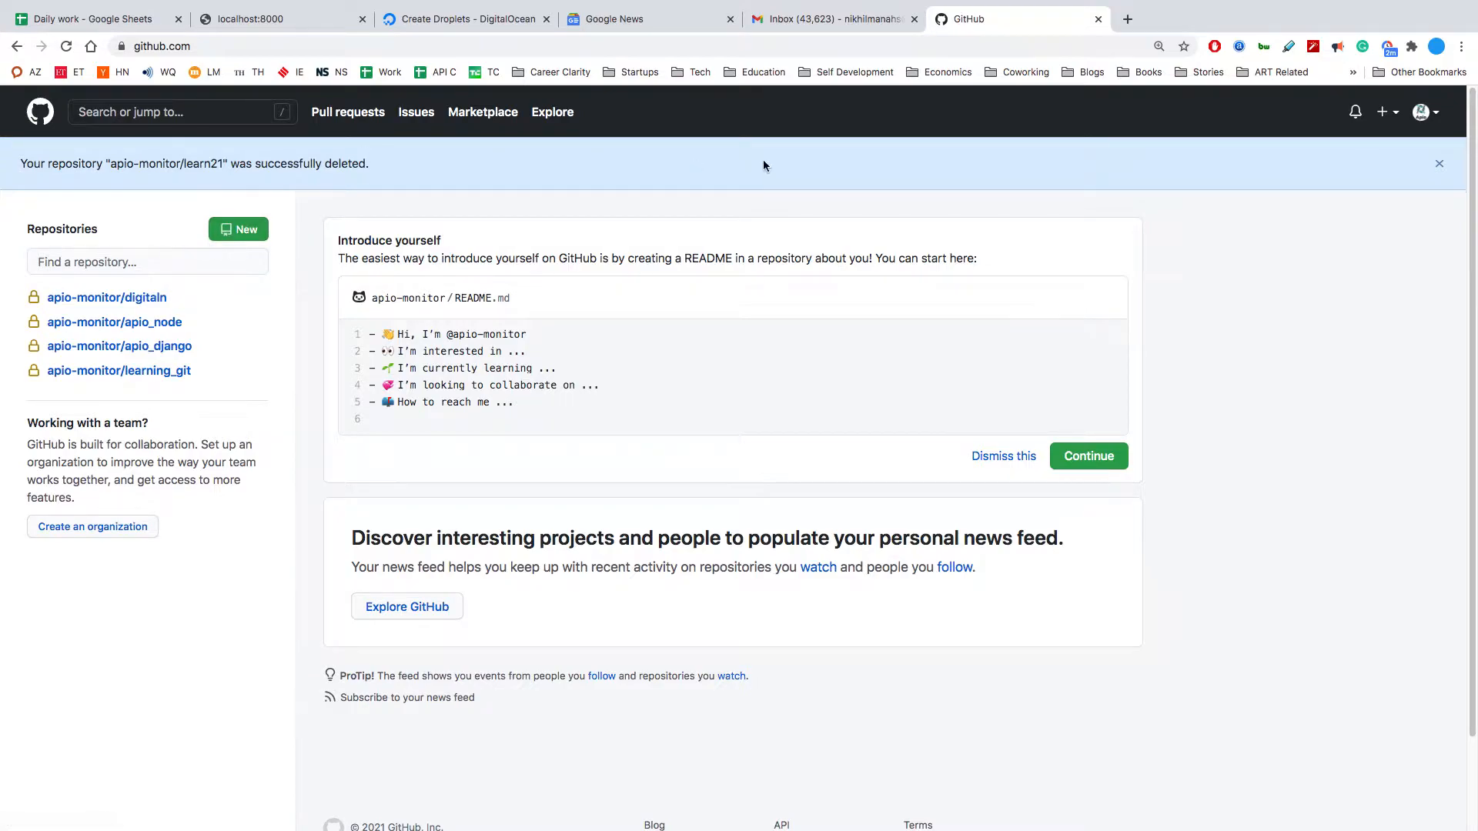
pyautogui.moveTo(902, 471)
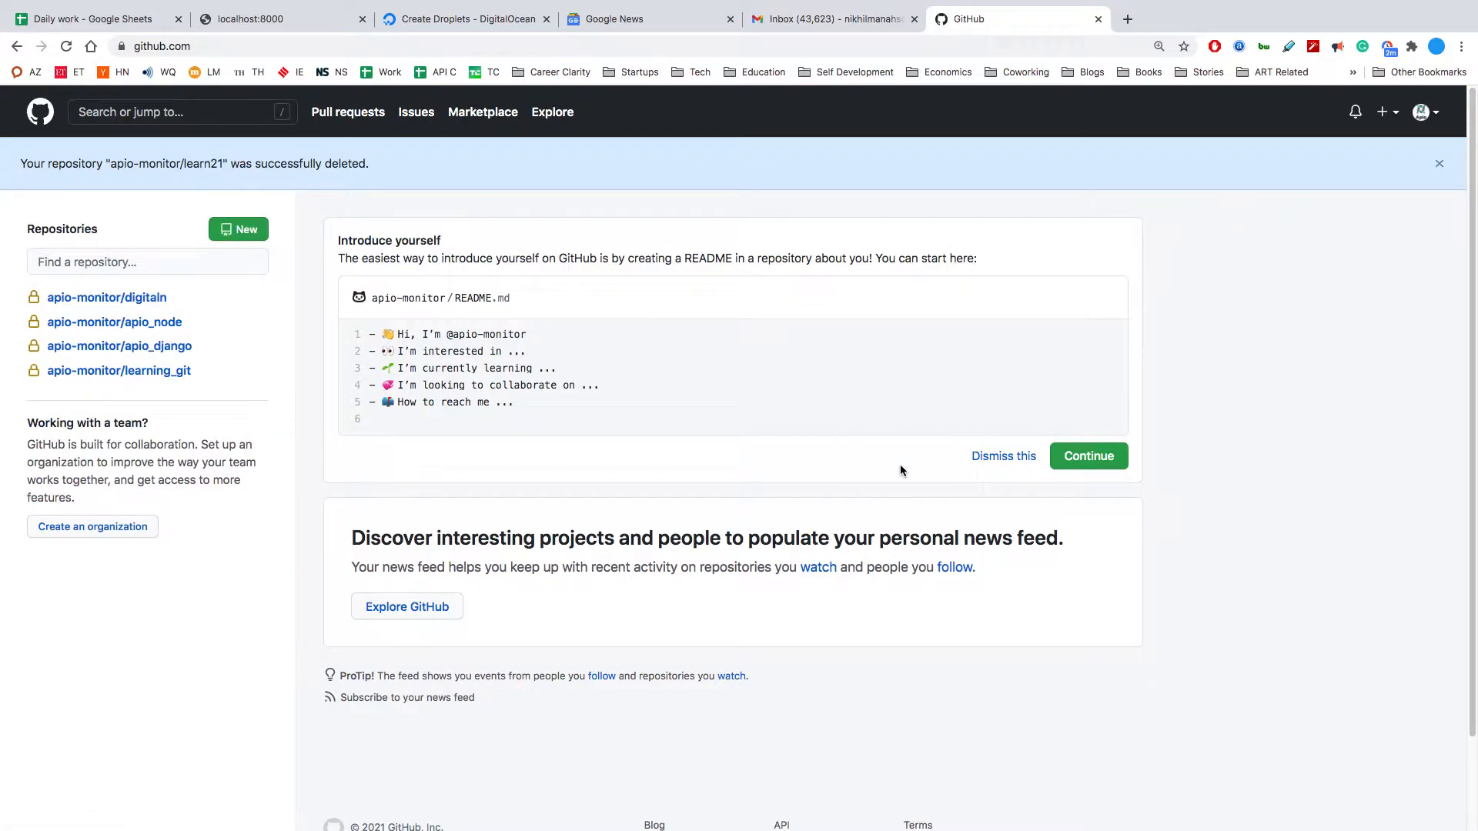
pyautogui.moveTo(239, 229)
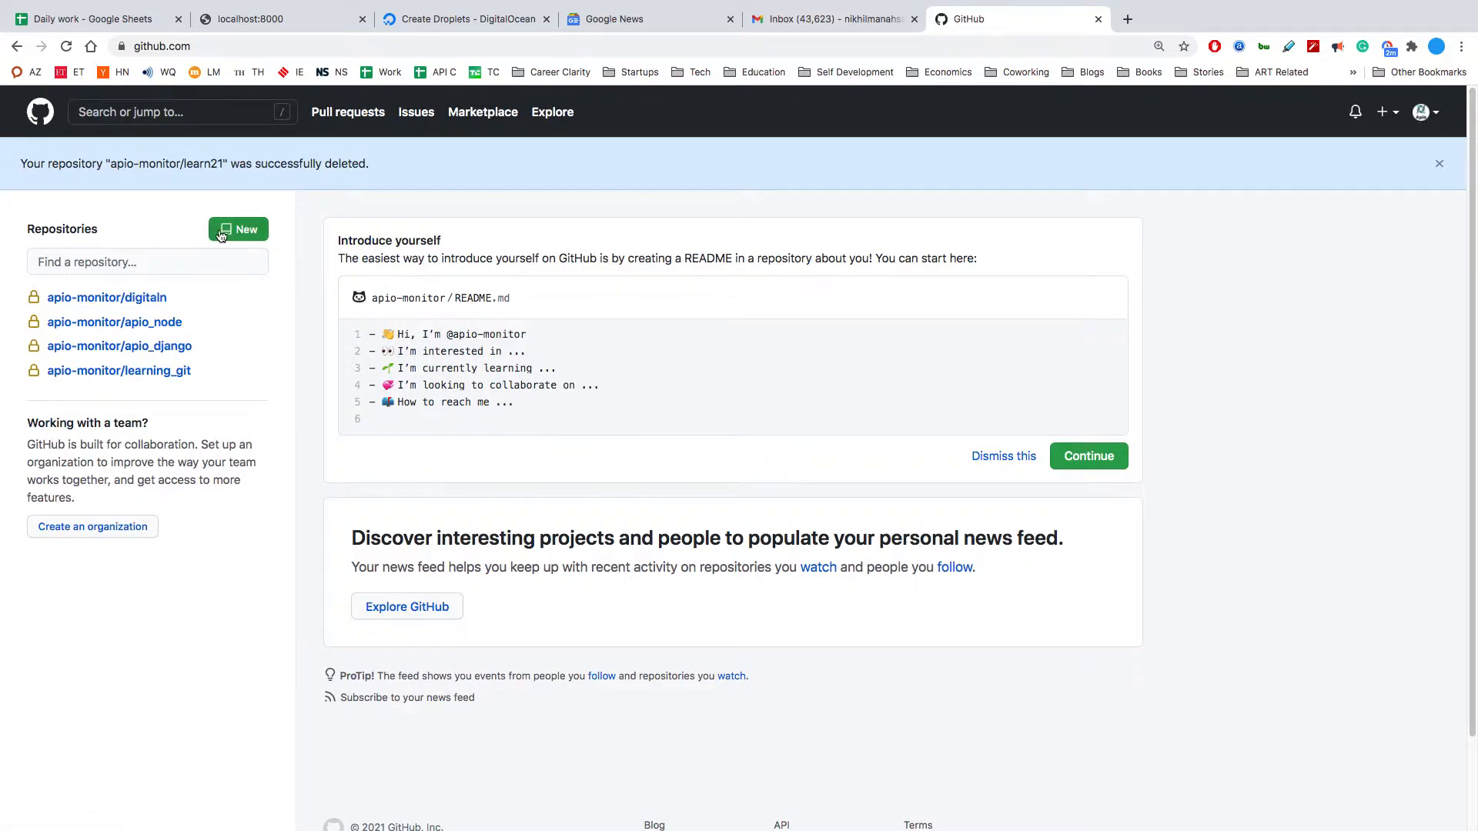
# Create a new private repository named learn21 without any starter files.
pyautogui.click(238, 229)
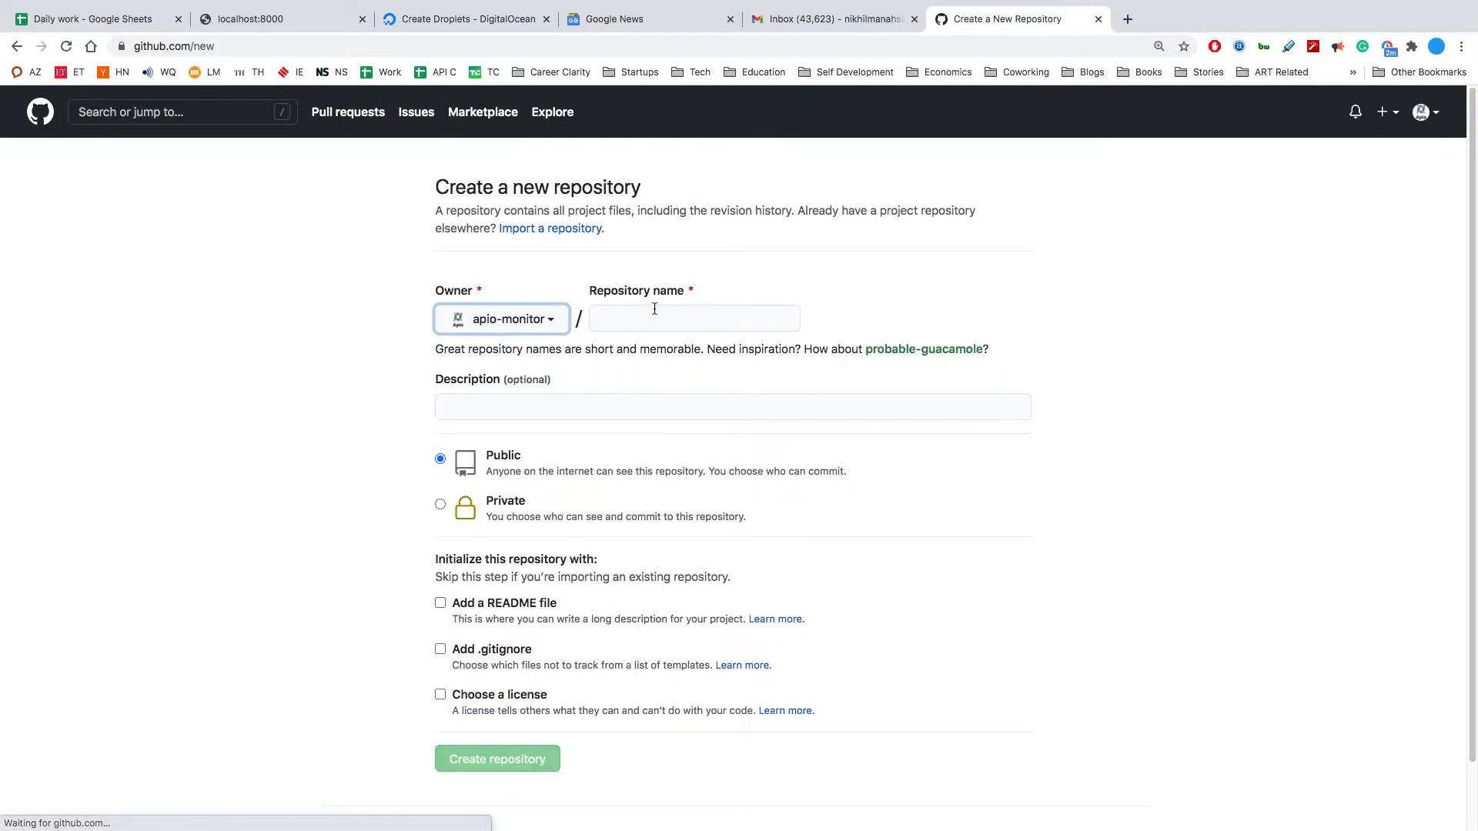
pyautogui.click(693, 319)
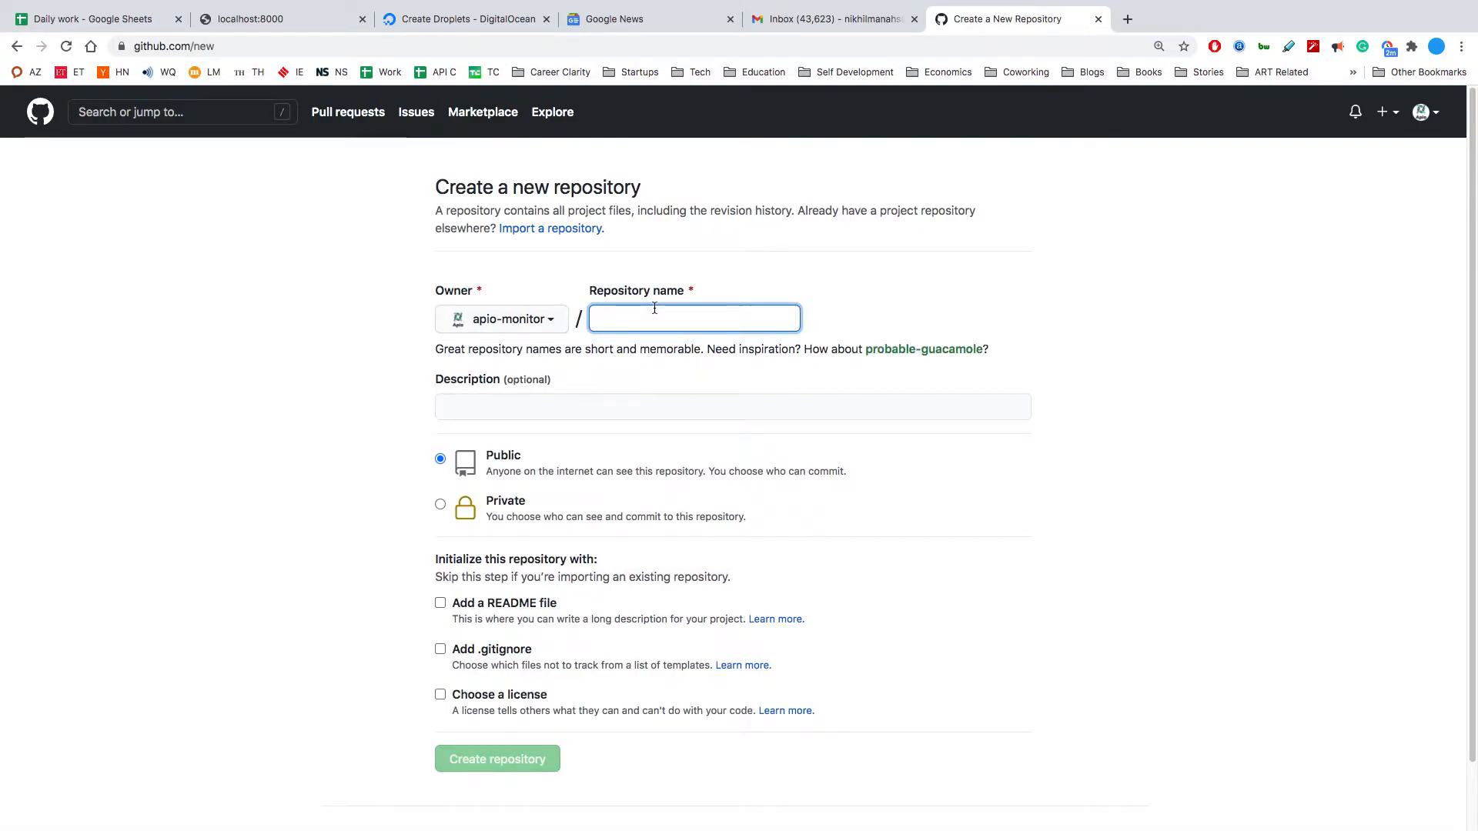
pyautogui.write('learn21')
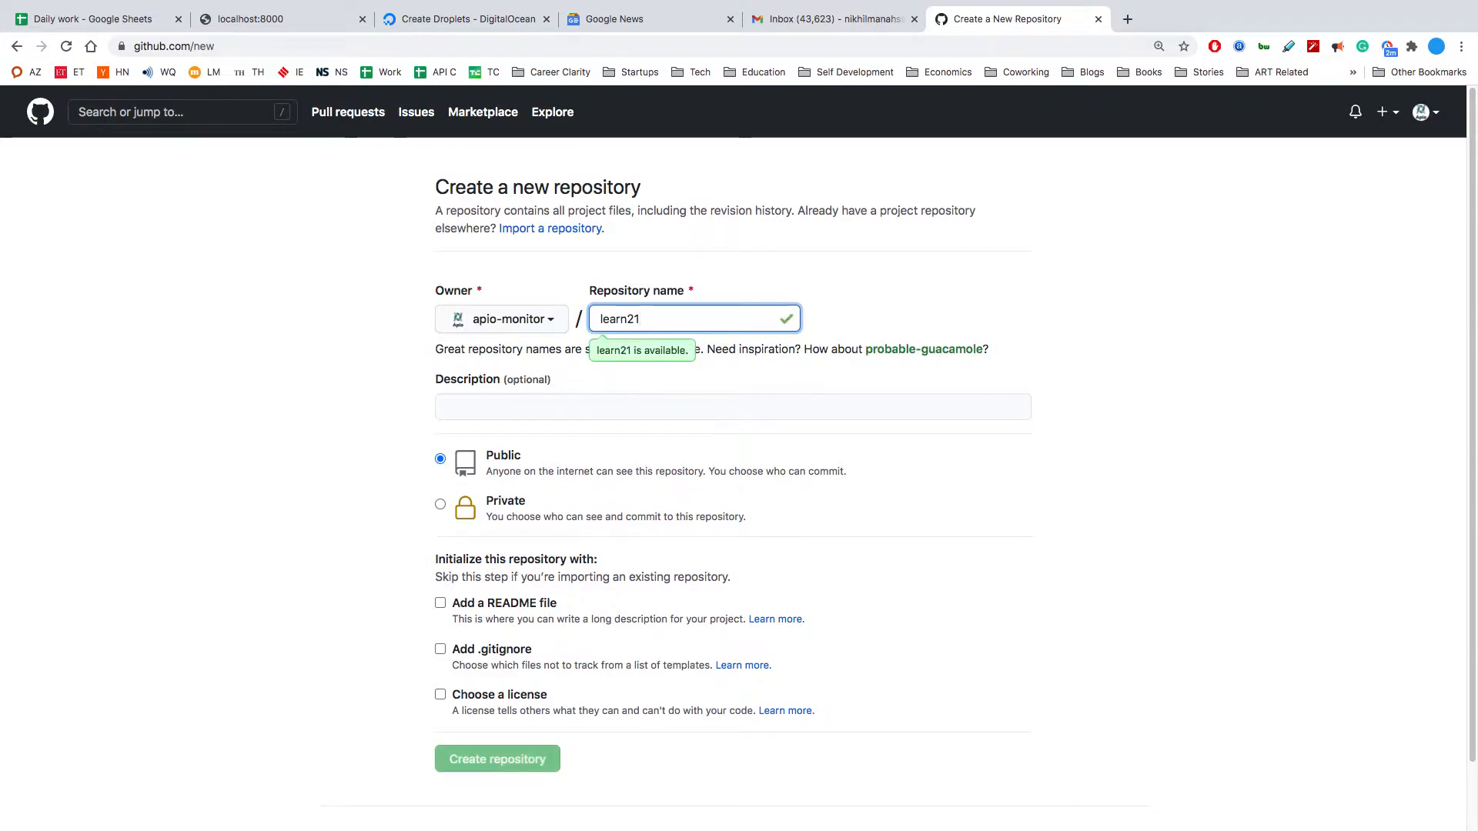
pyautogui.click(441, 504)
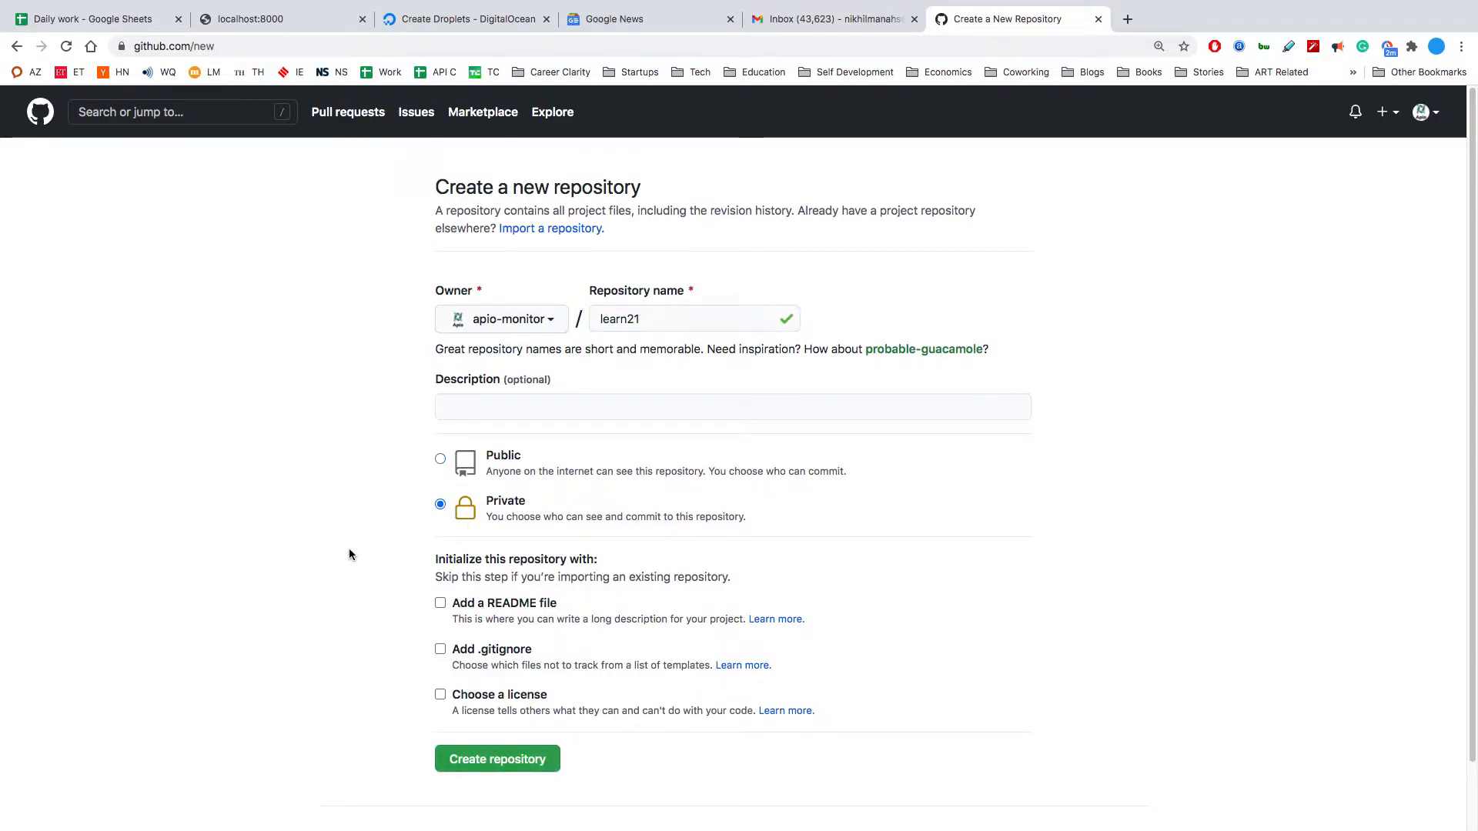
pyautogui.scroll(-3)
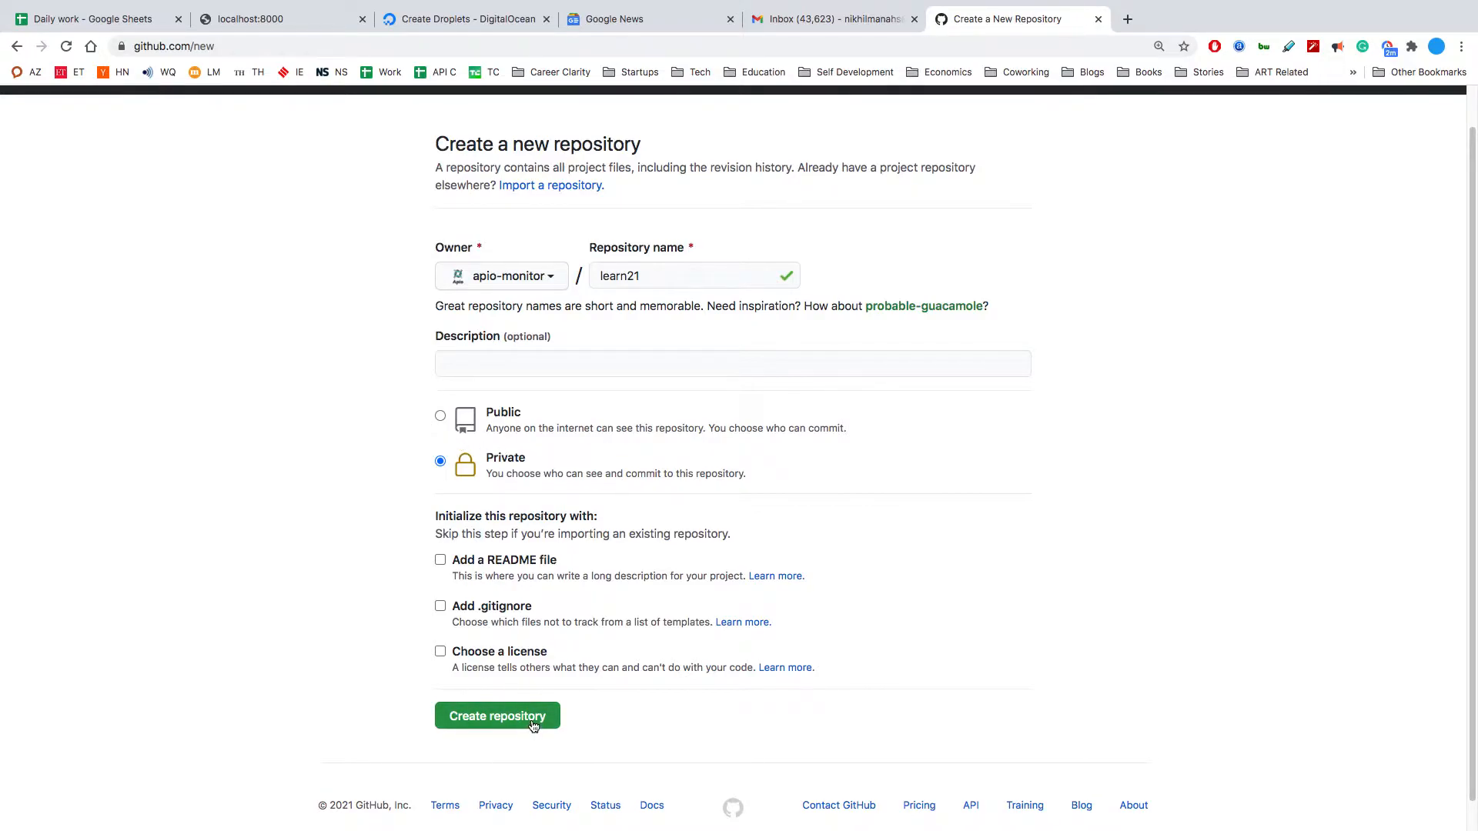
pyautogui.click(496, 715)
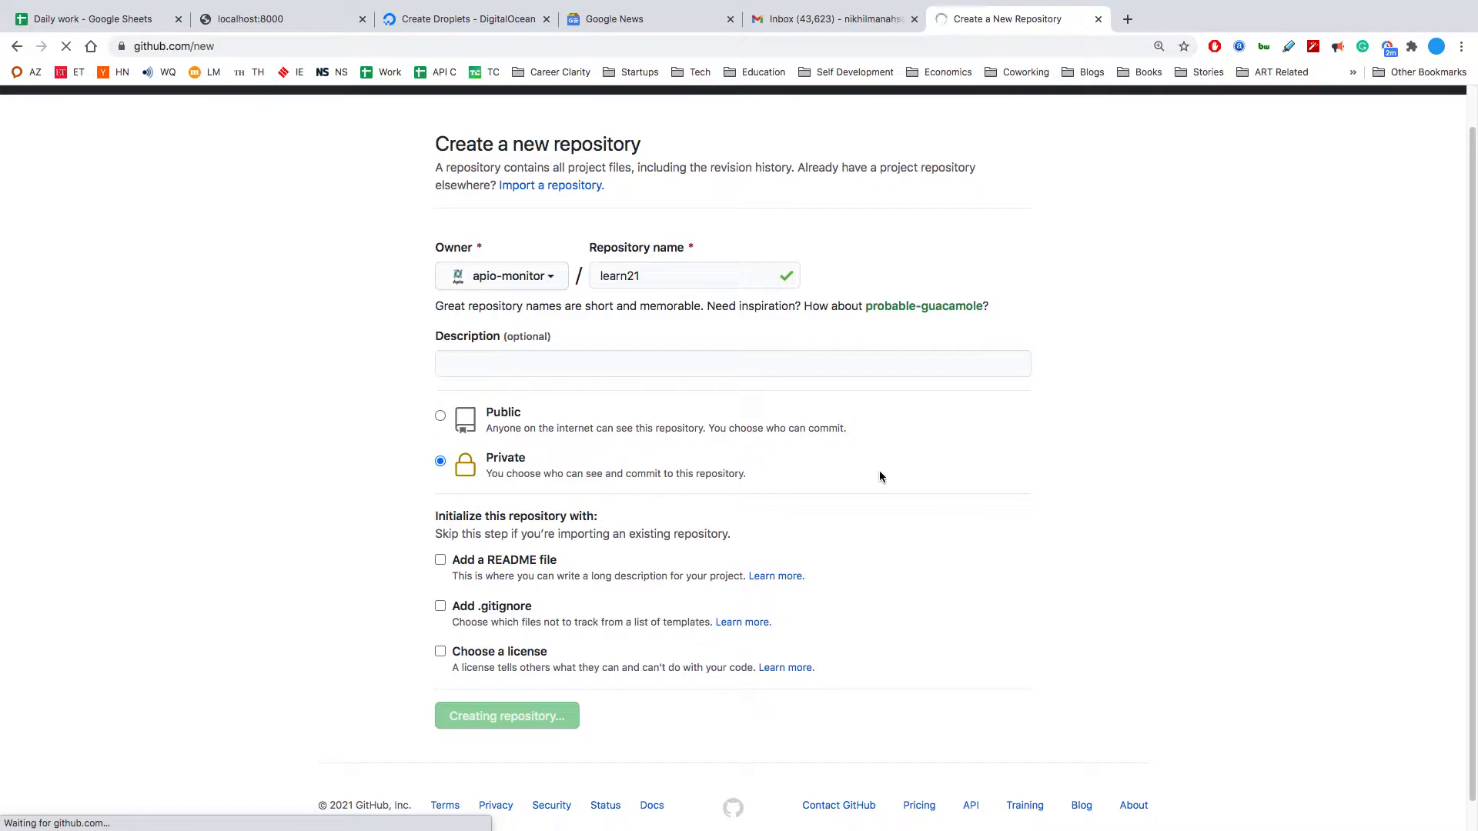
pyautogui.click(506, 715)
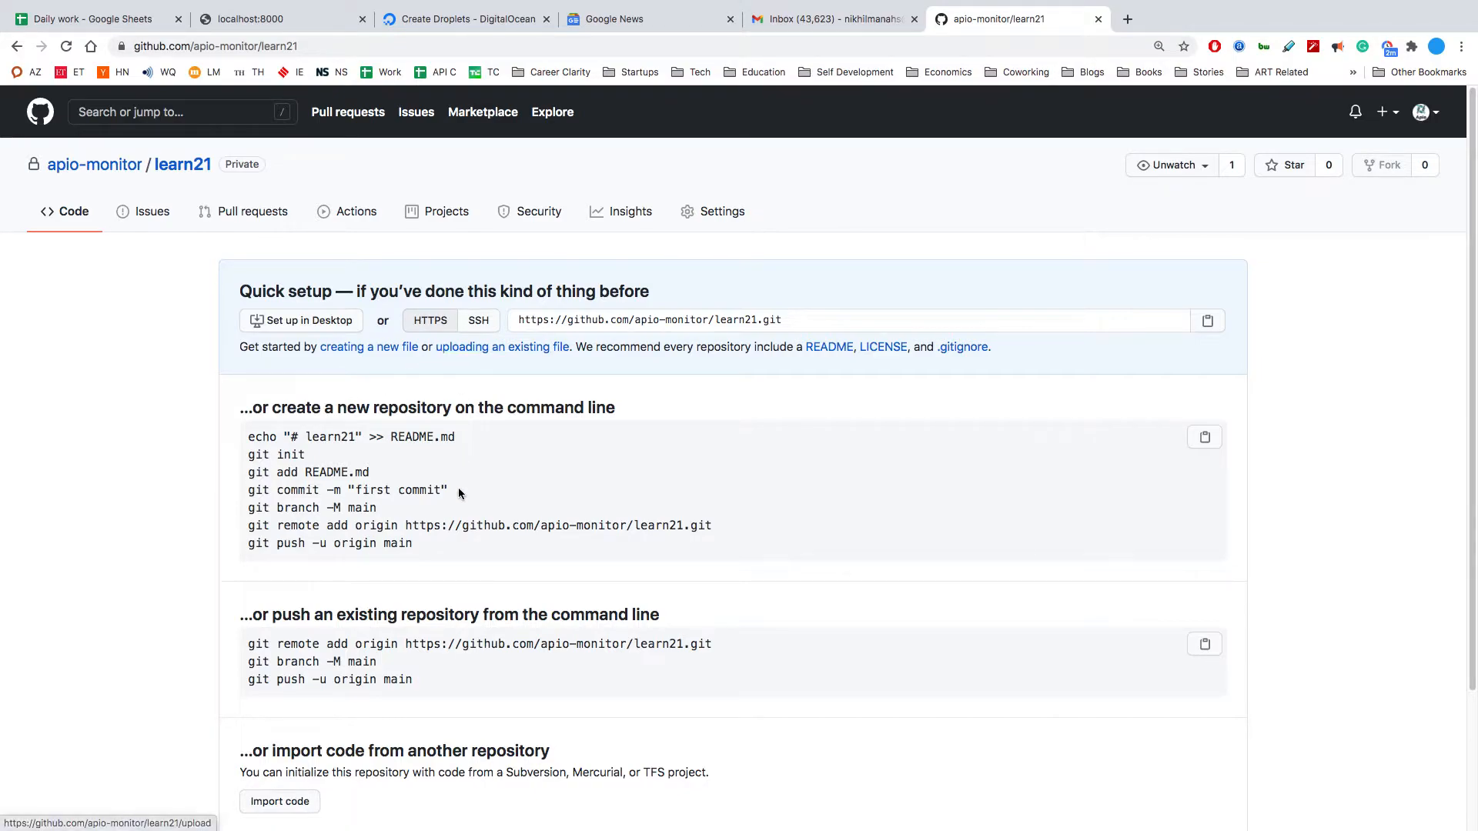
pyautogui.moveTo(247, 459)
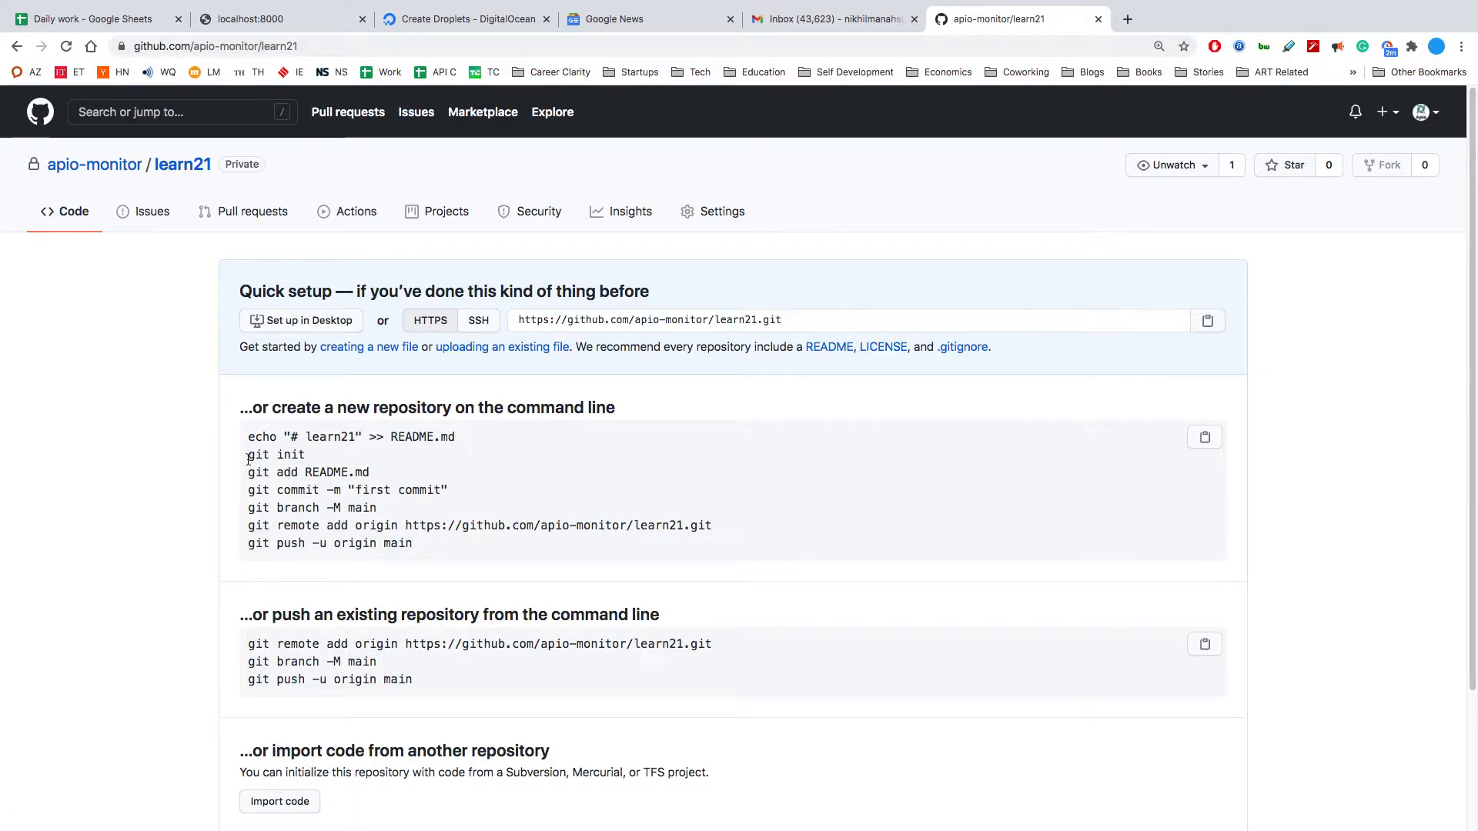
pyautogui.doubleClick(269, 455)
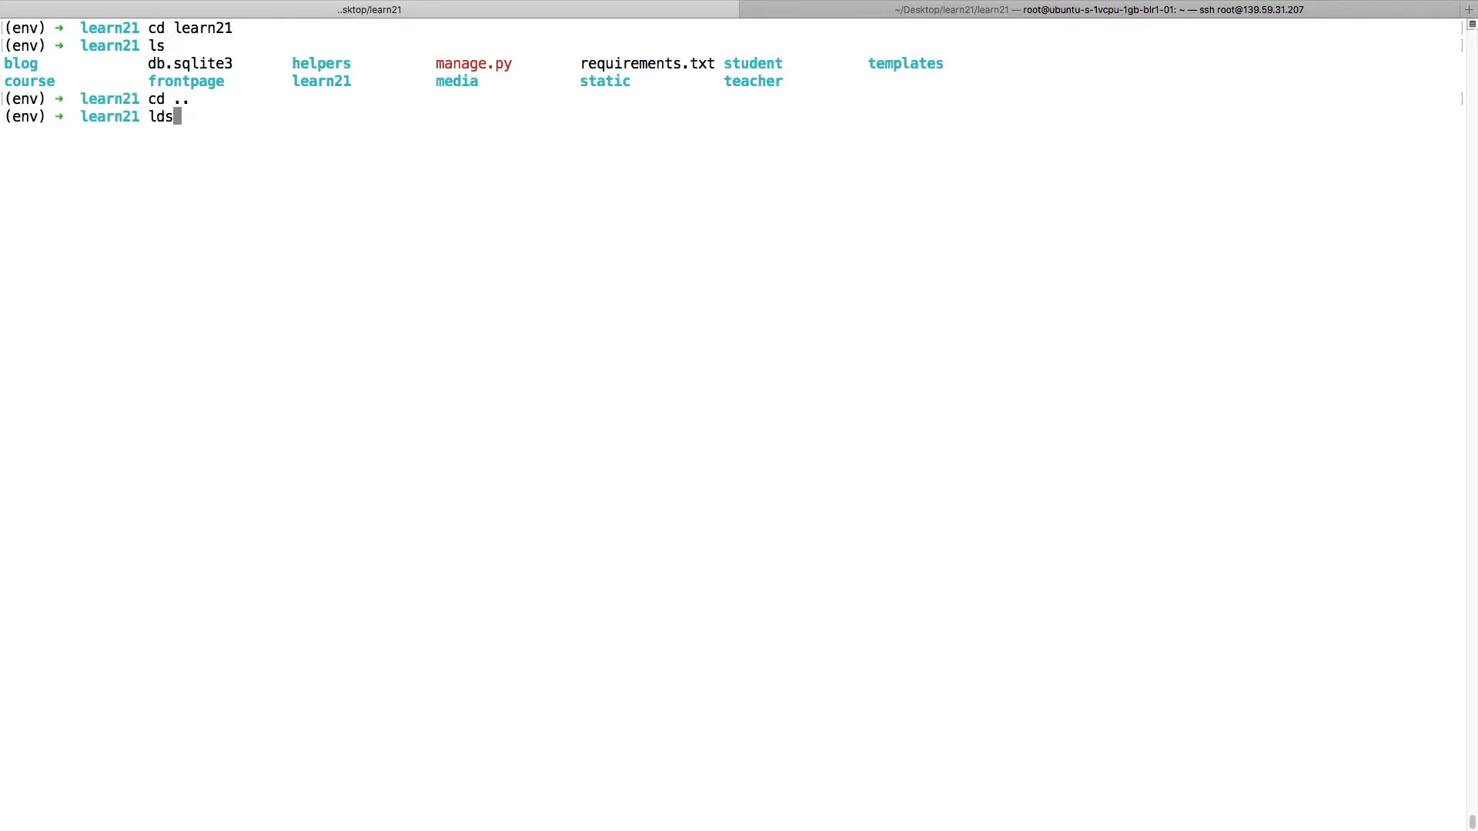
# Fix the command typo, clear the screen and enter echo "# learn21" >> README.md.
pyautogui.press('Backspace')
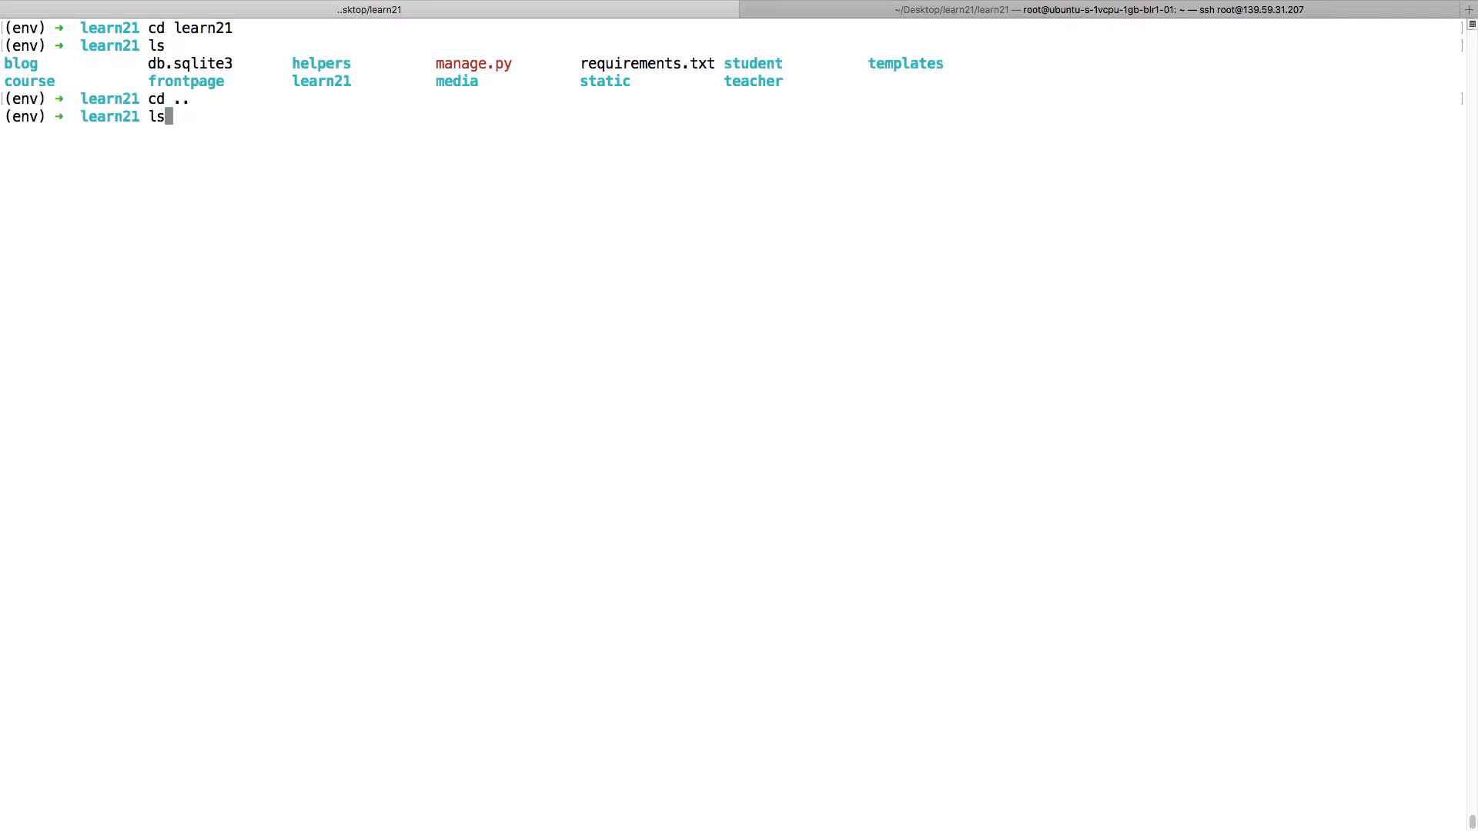
pyautogui.press('ctrl+l')
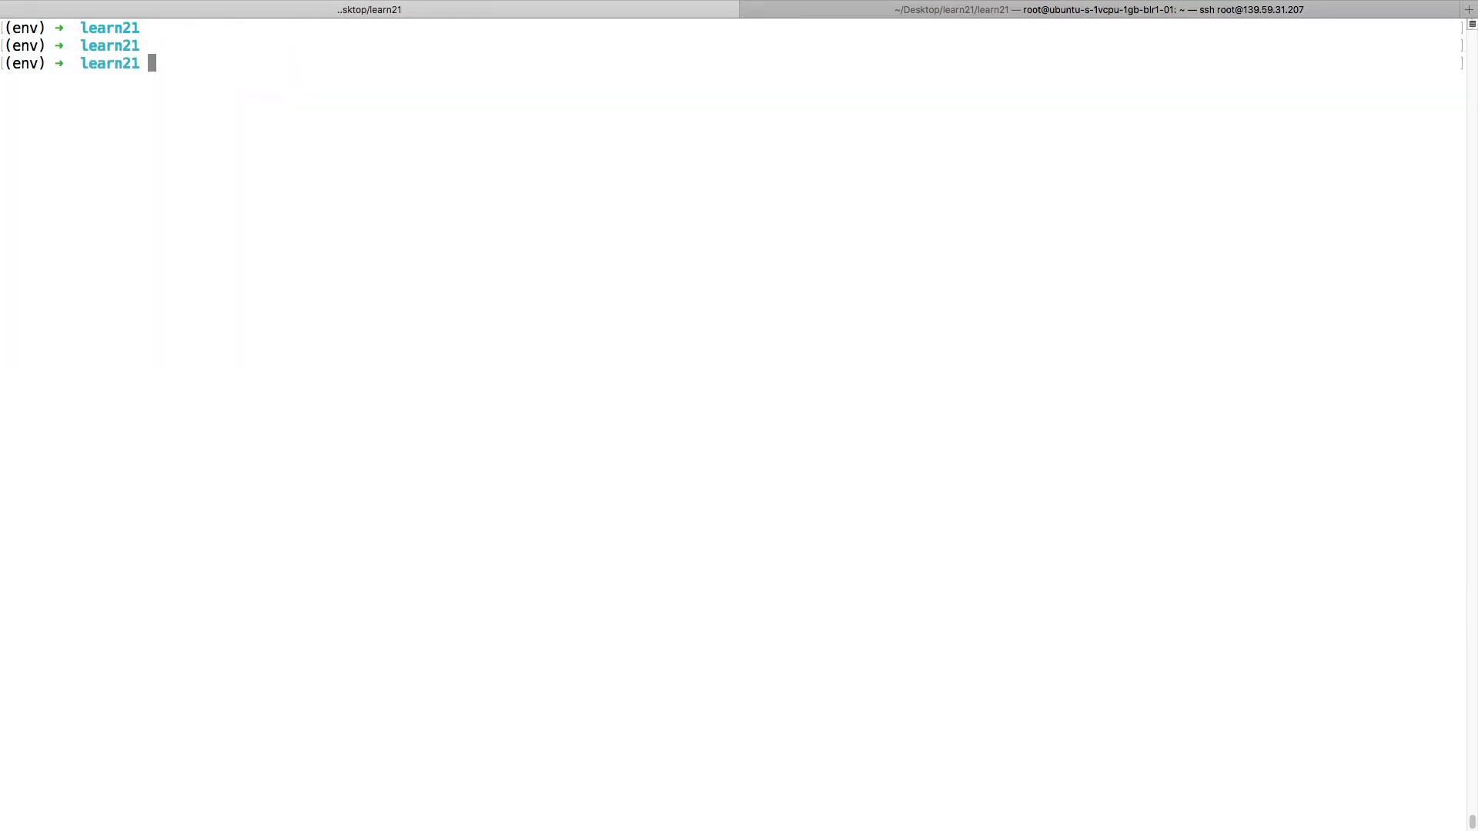
pyautogui.write('echo "# learn21" >> README.md')
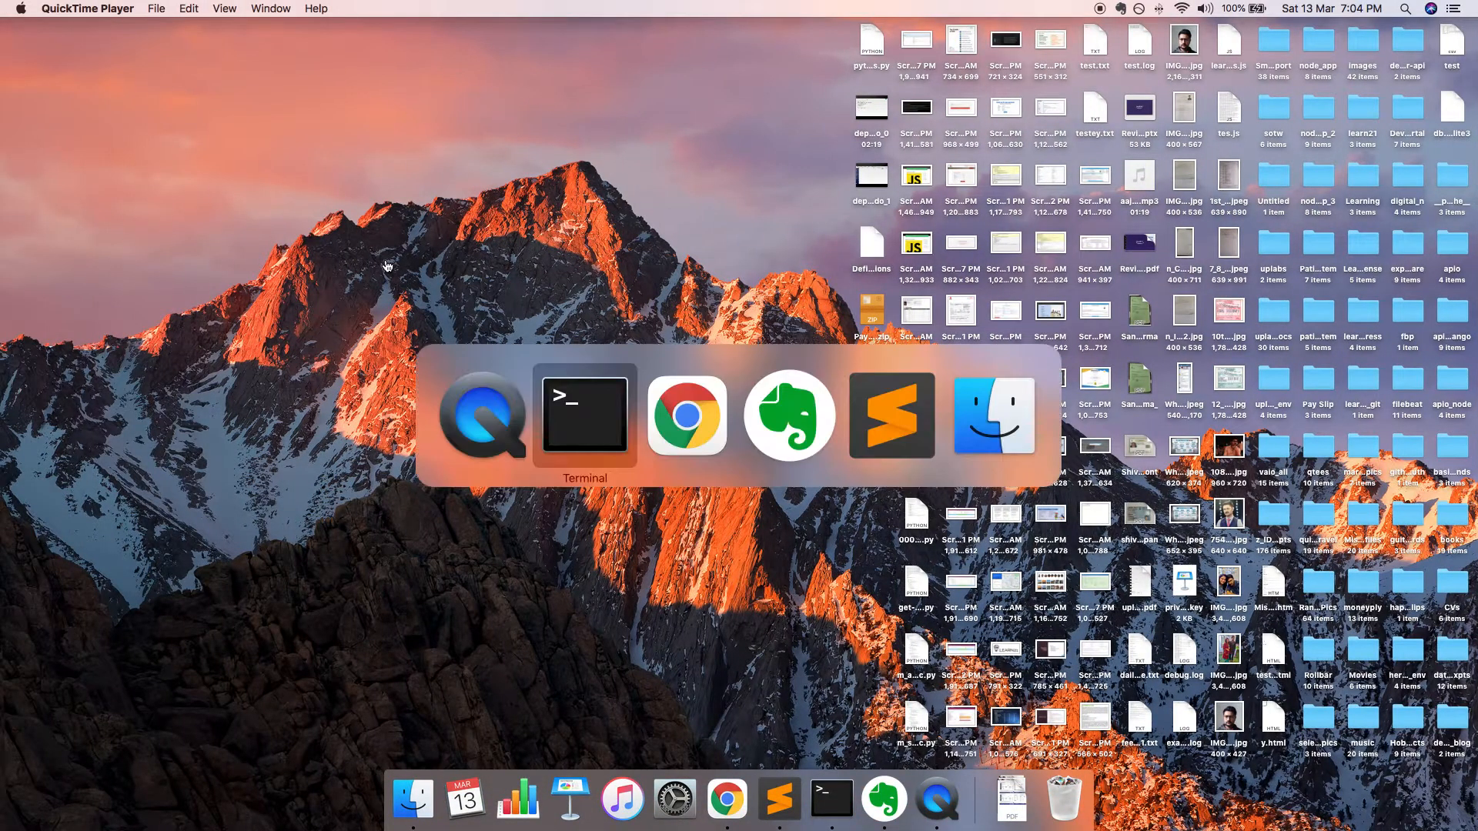
# Return to the terminal in the learn21 folder and begin a clear command.
pyautogui.click(686, 414)
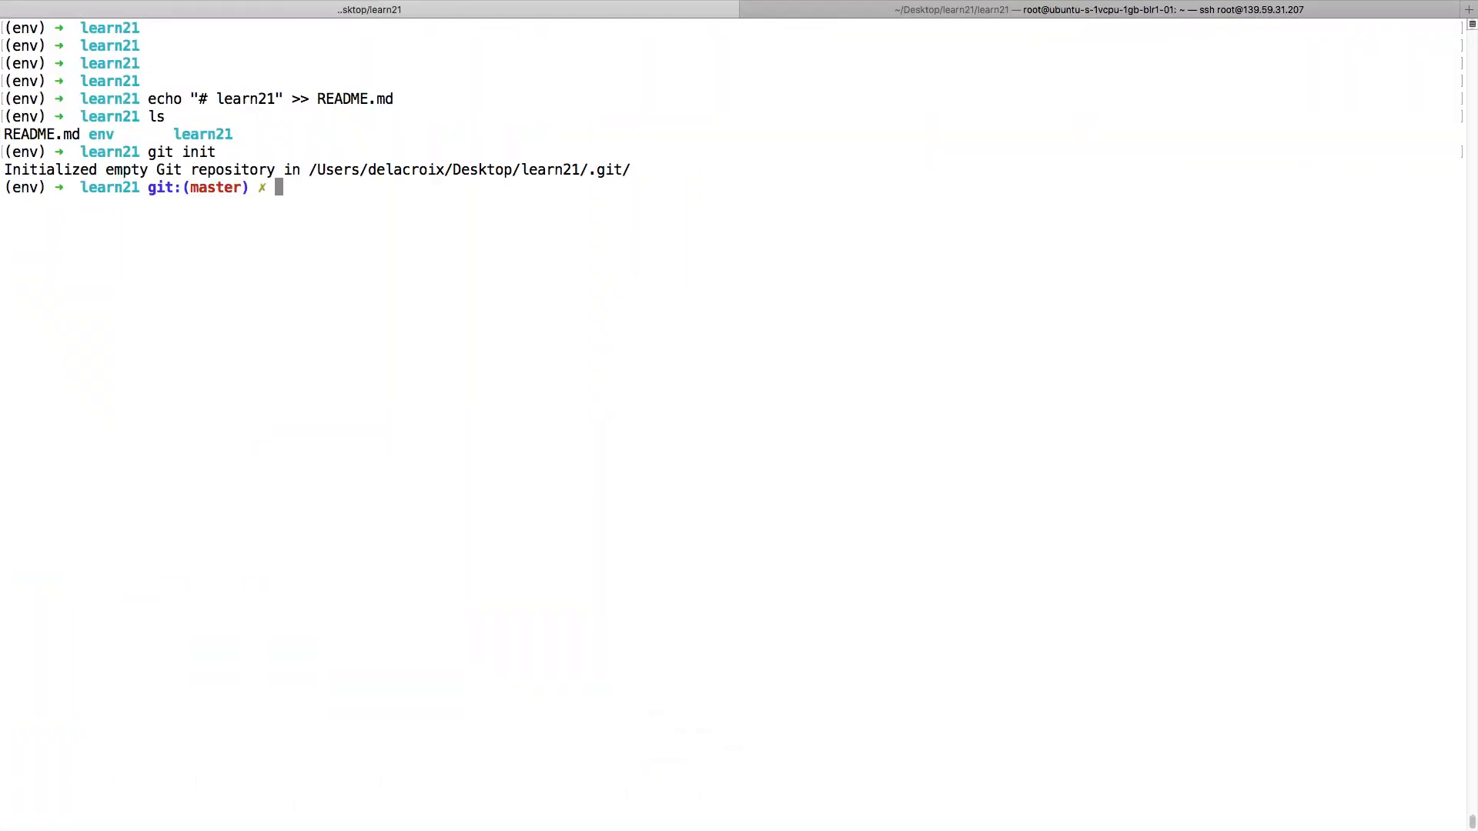
pyautogui.write('clea')
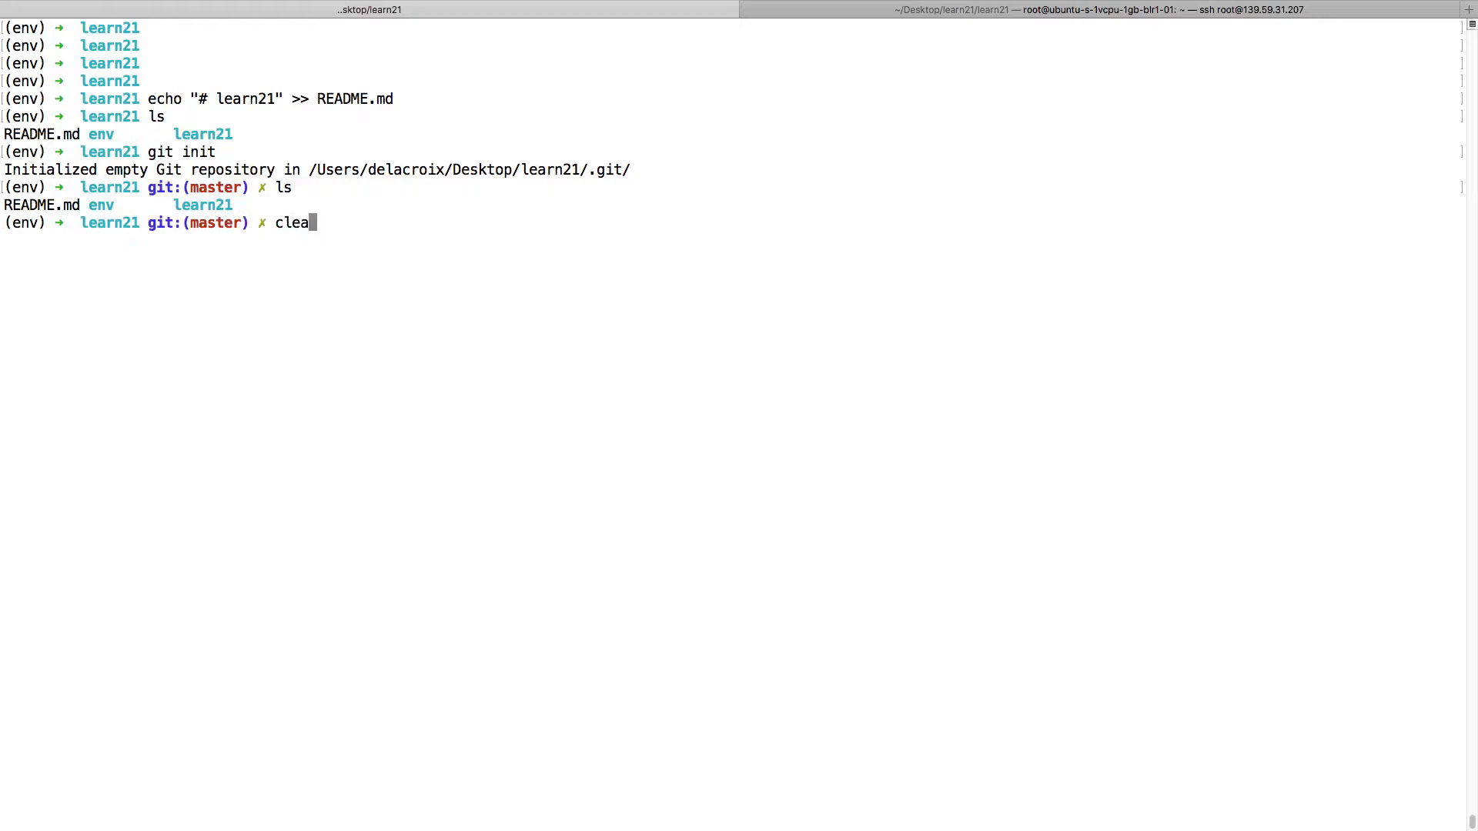
pyautogui.click(1016, 19)
pyautogui.write('git st')
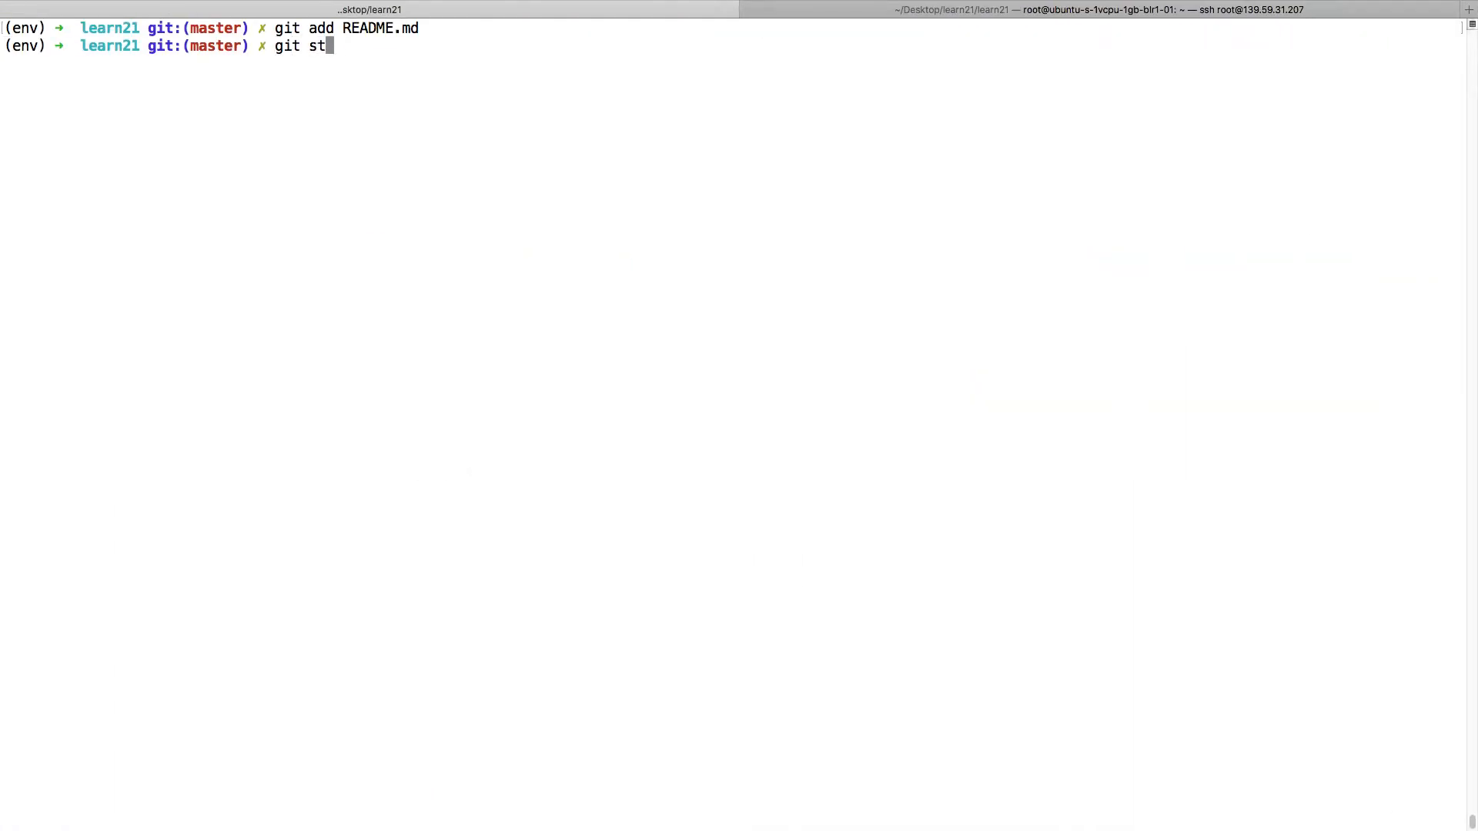
# Run git status to confirm README.md is staged as a new file.
pyautogui.press('Return')
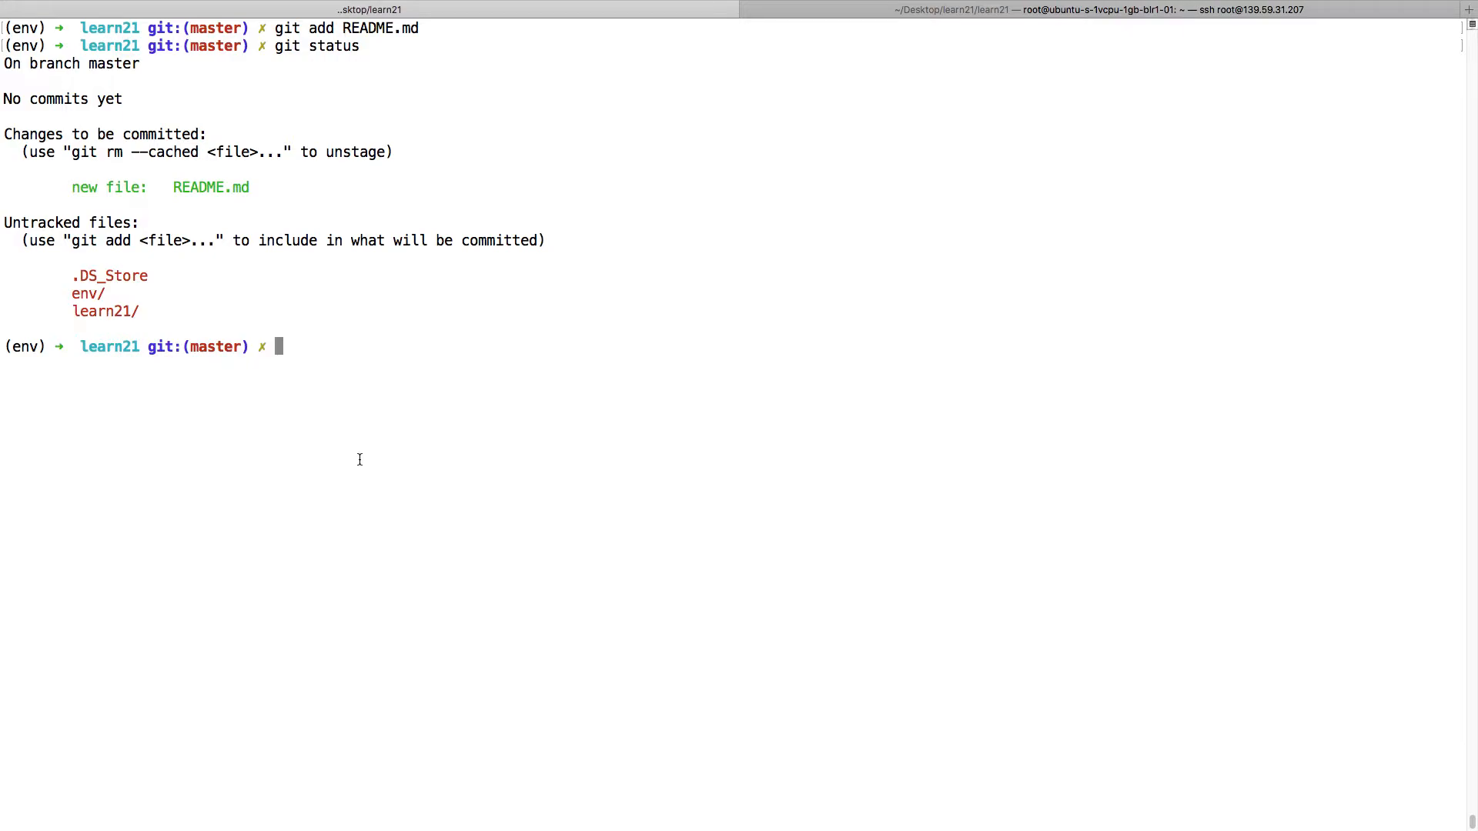
# Create .gitignore with touch and open it in vim.
pyautogui.write('touch .')
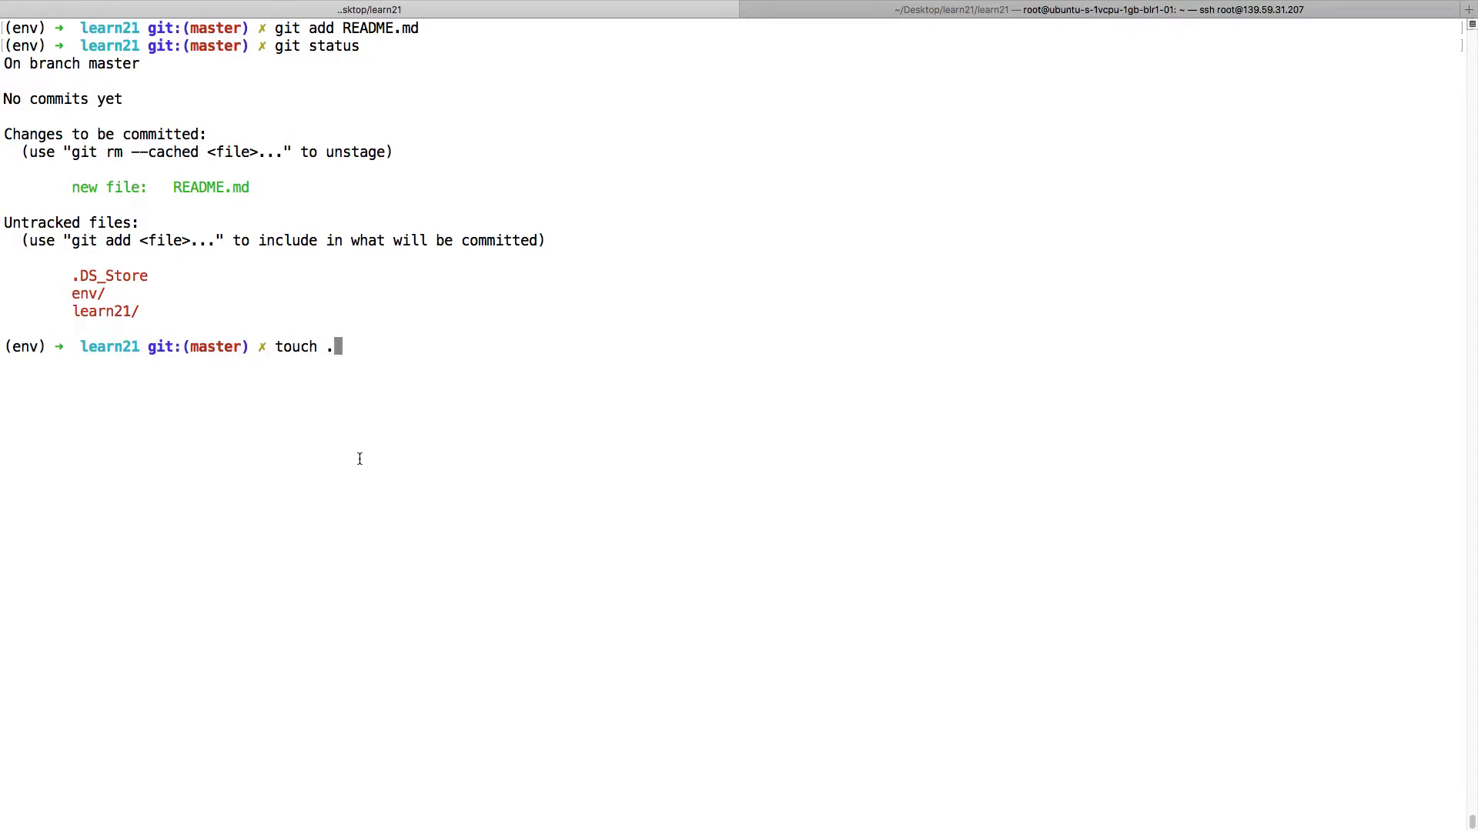
pyautogui.write('git')
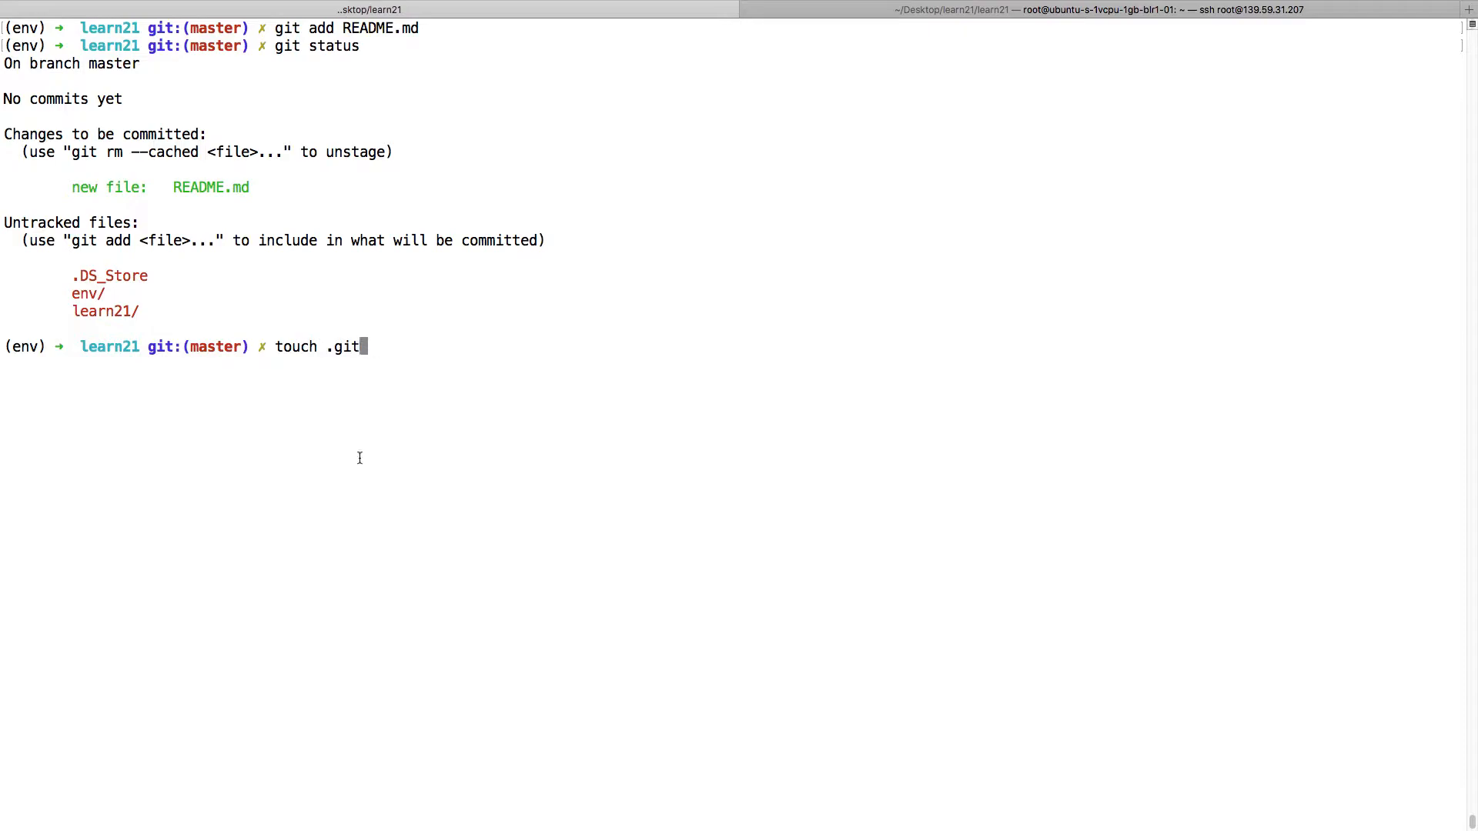
pyautogui.write('ignore')
pyautogui.write('bi')
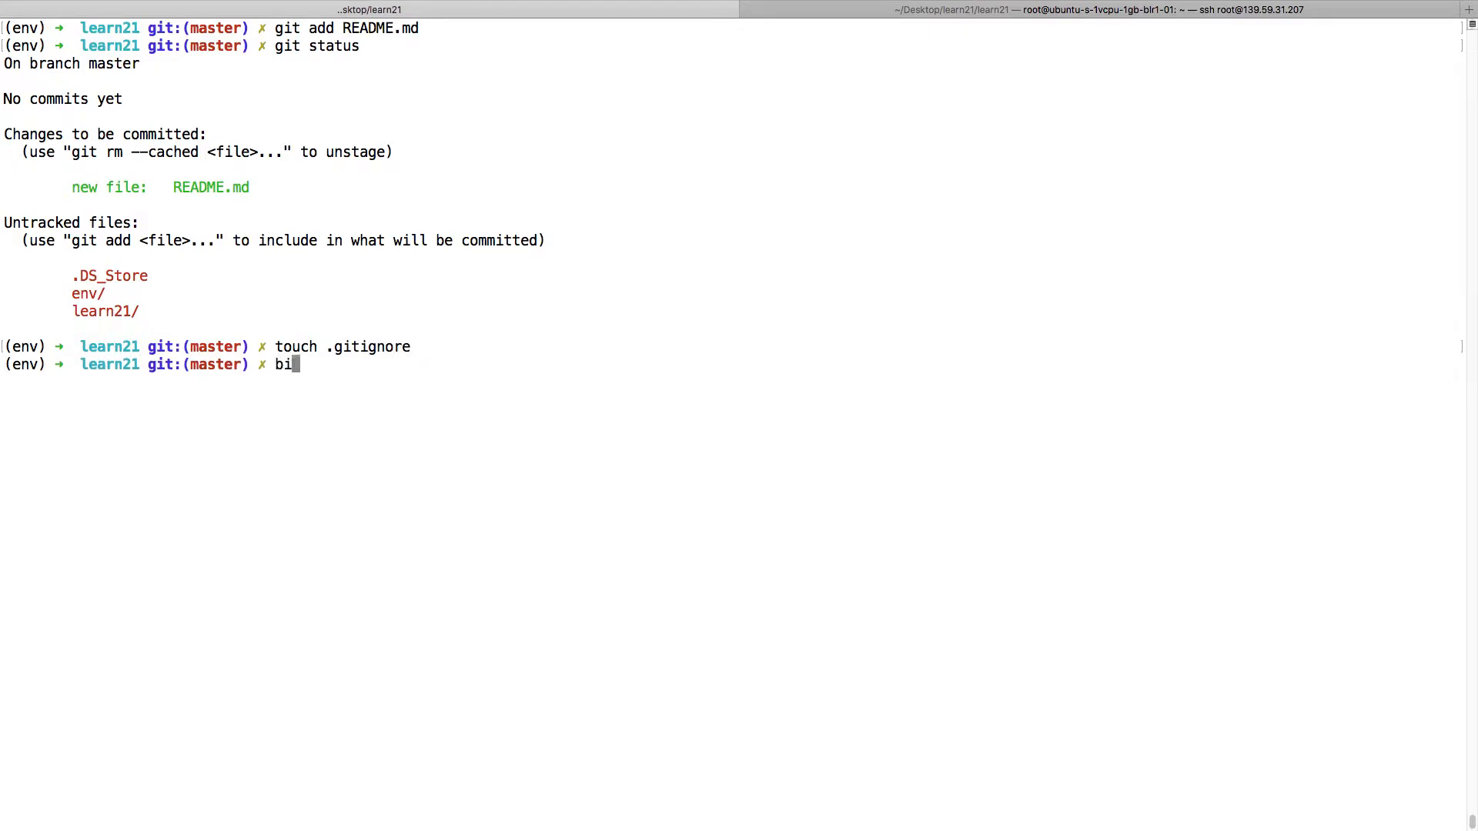
pyautogui.write('vim')
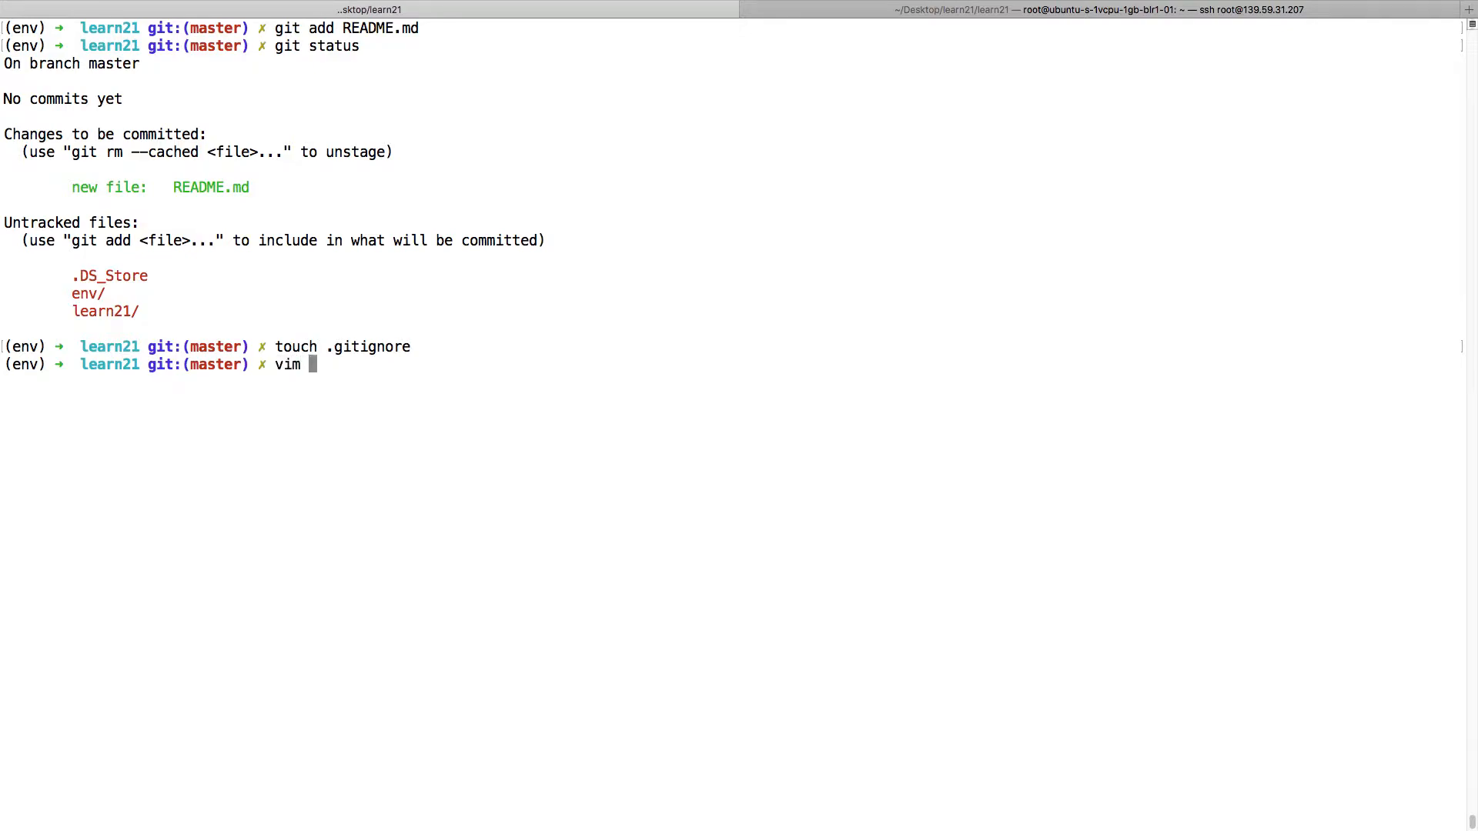
pyautogui.write('.git')
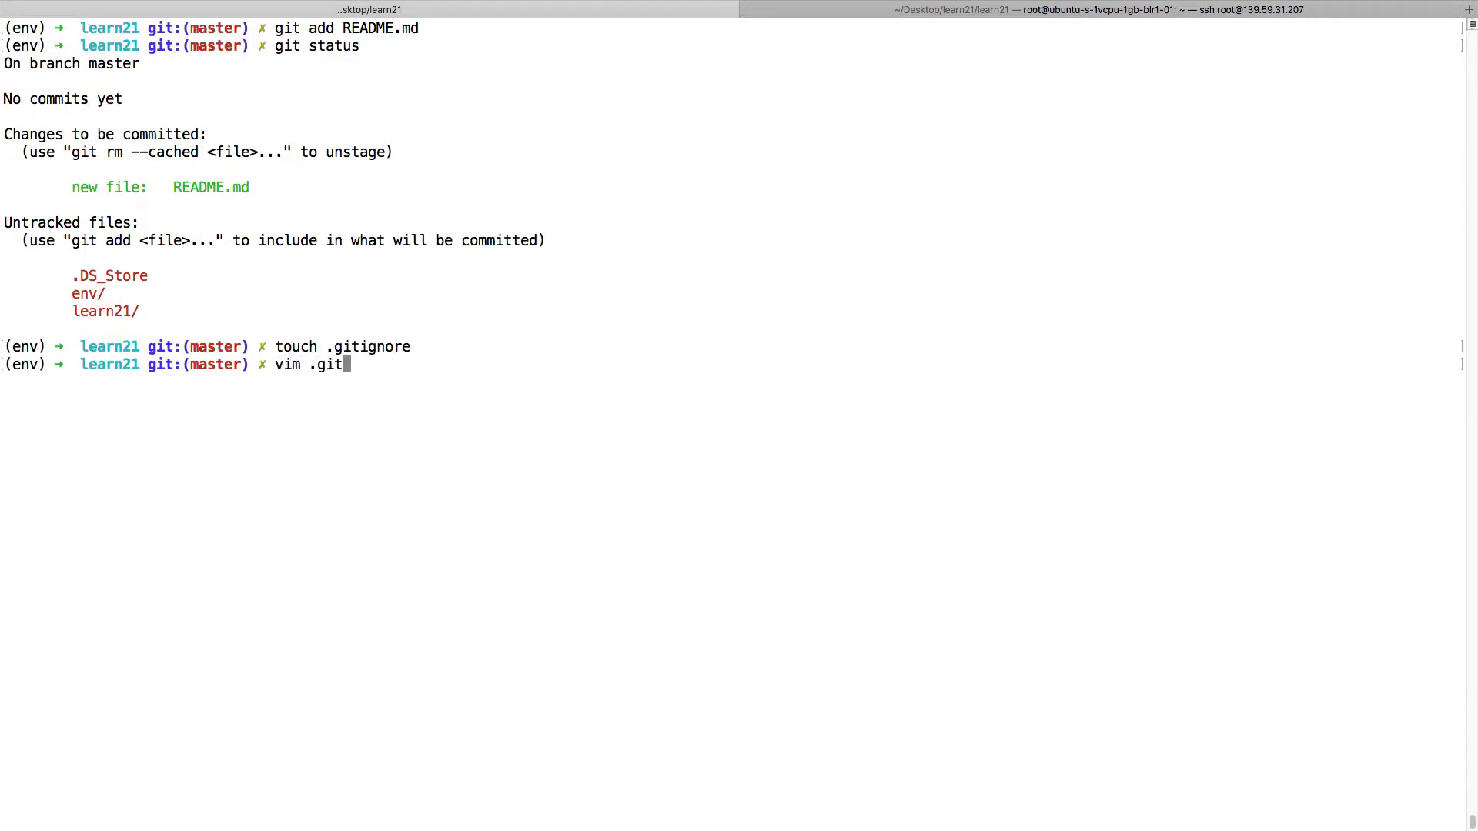
pyautogui.press('Return')
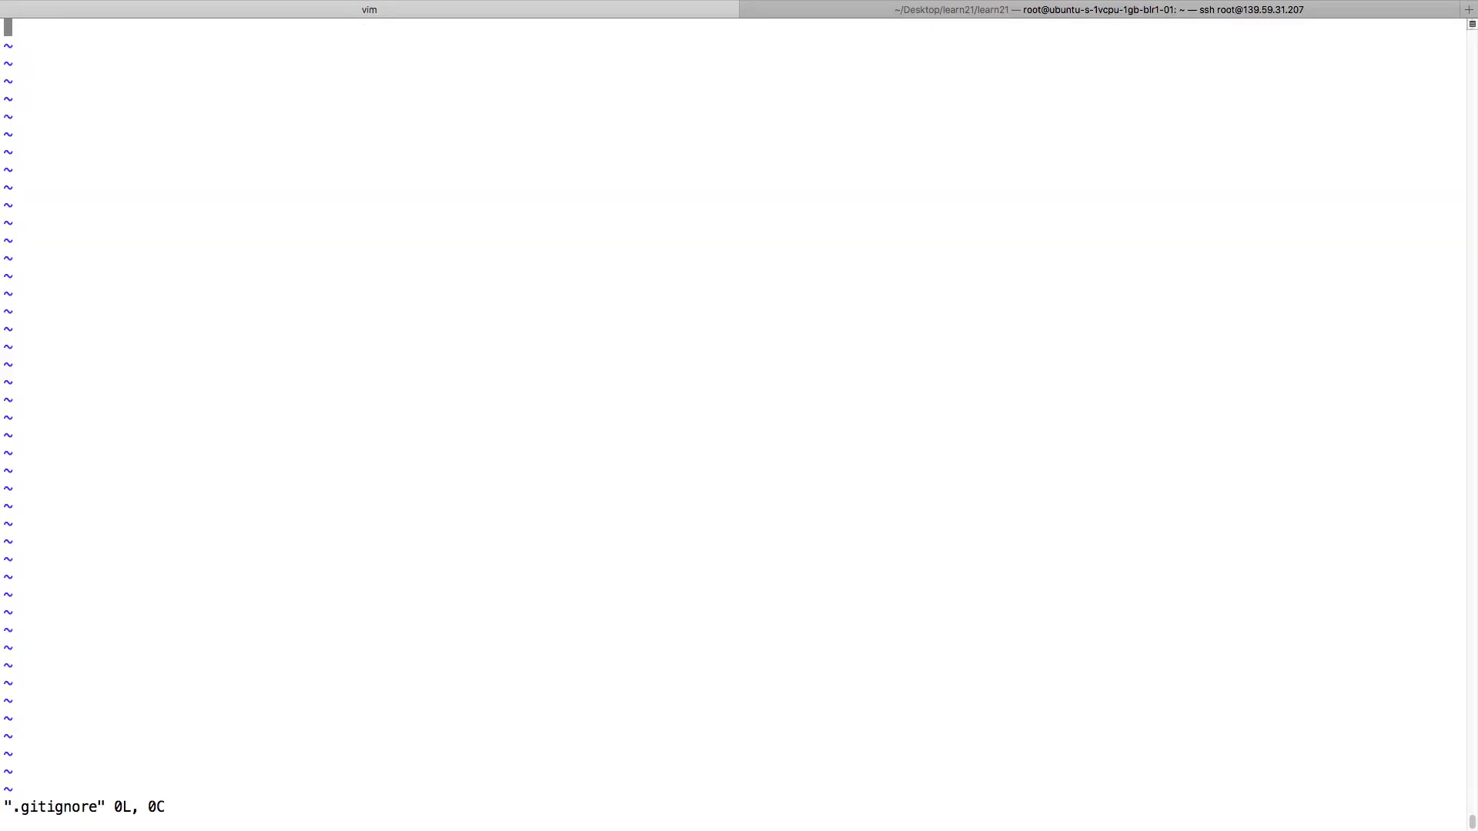
# List .DS_Store, env and *.pyc on separate lines, then save and leave vim.
pyautogui.write('.DS_Stor')
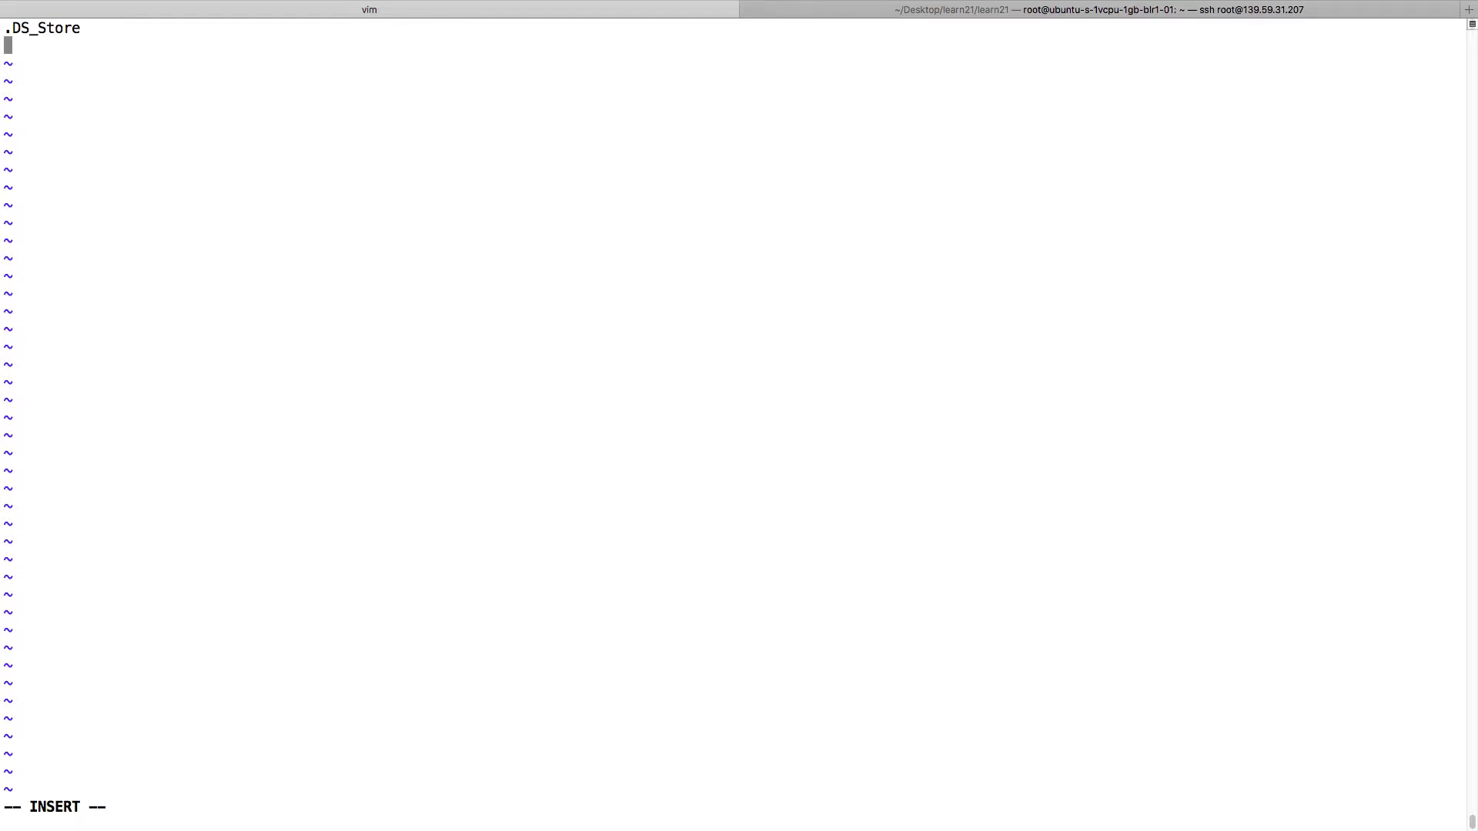
pyautogui.write('env')
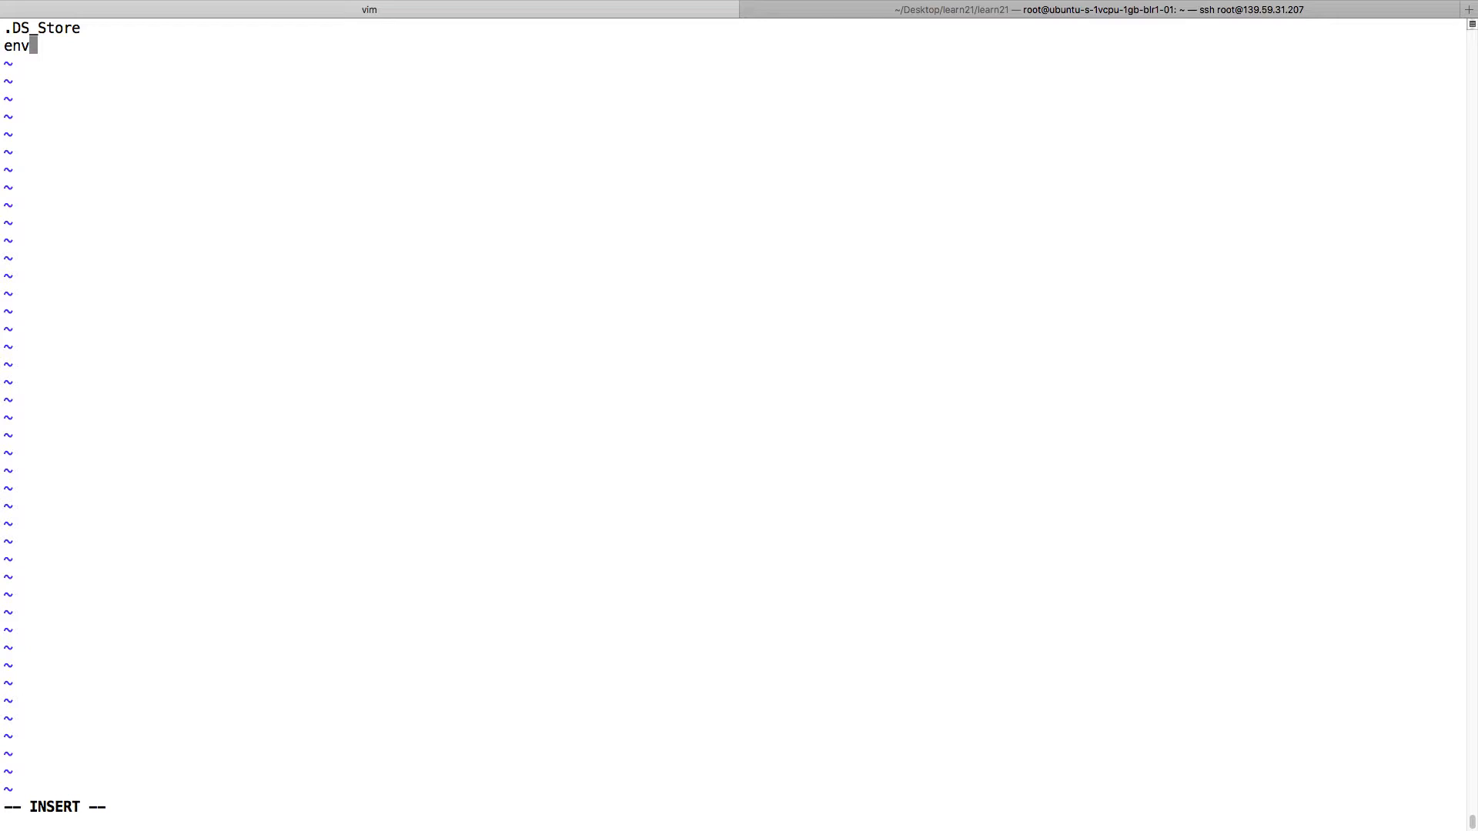
pyautogui.press('Return')
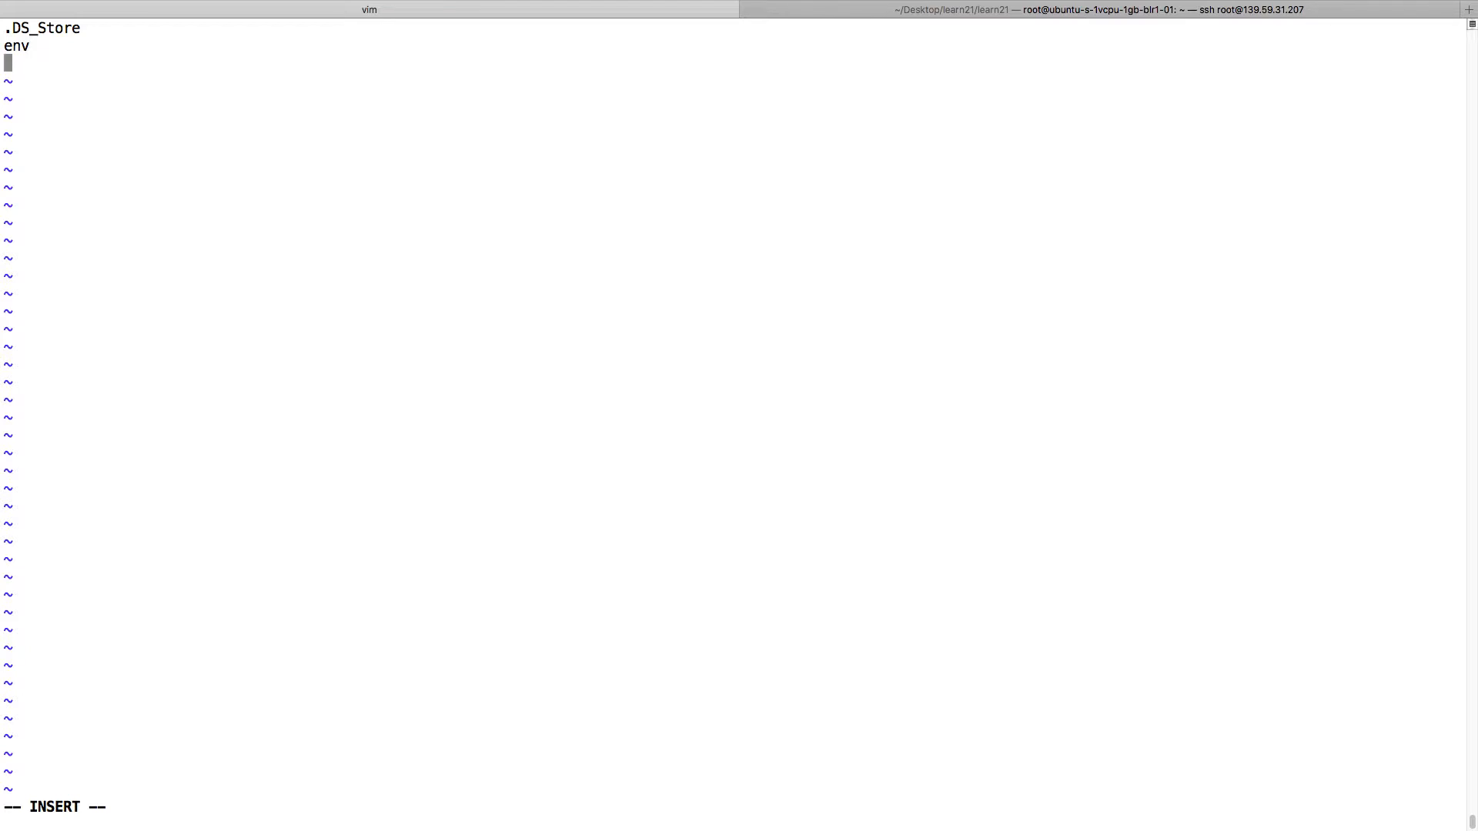
pyautogui.write('*.p')
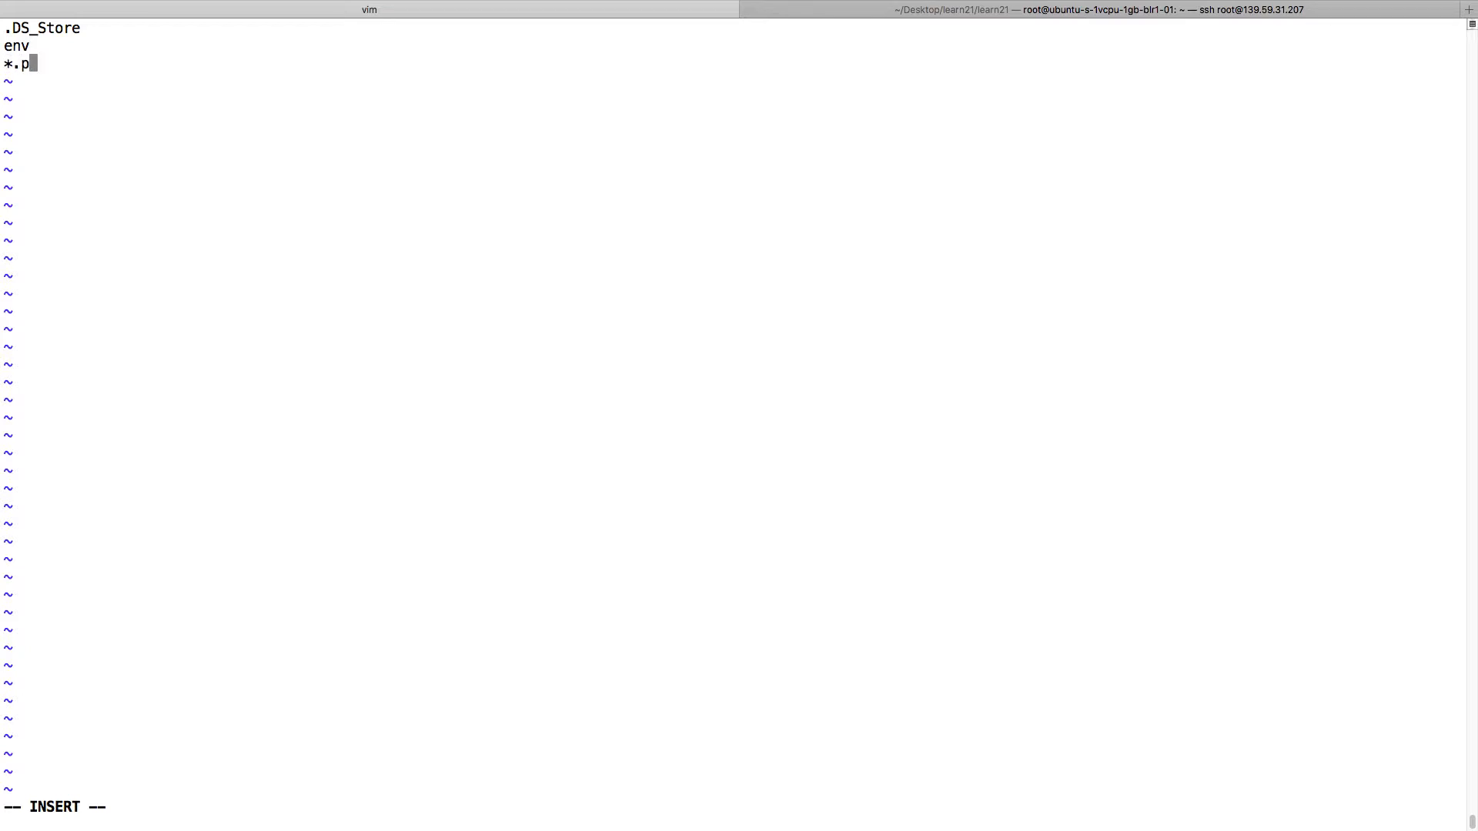
pyautogui.write('yc')
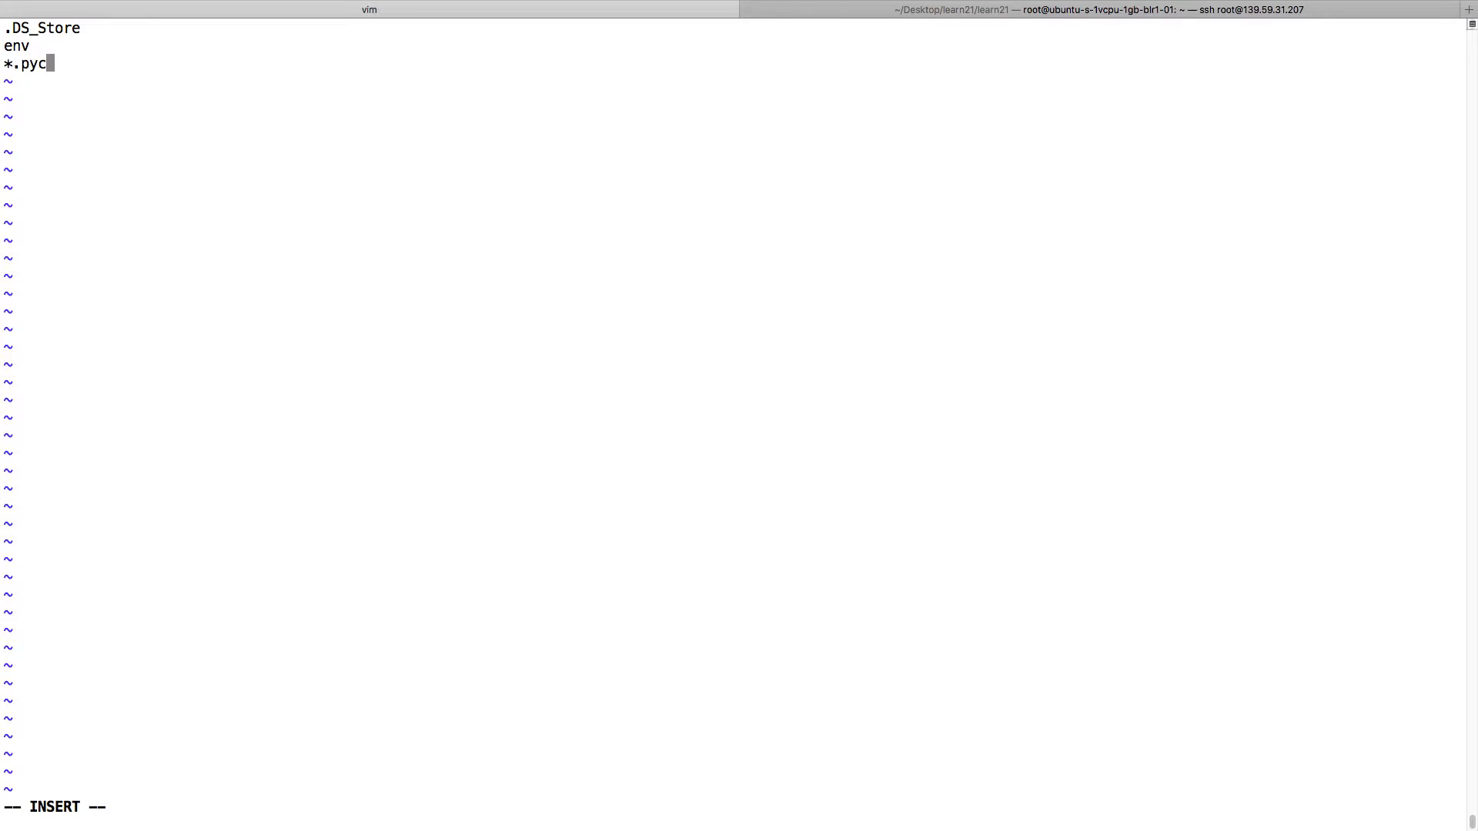
pyautogui.press('Escape')
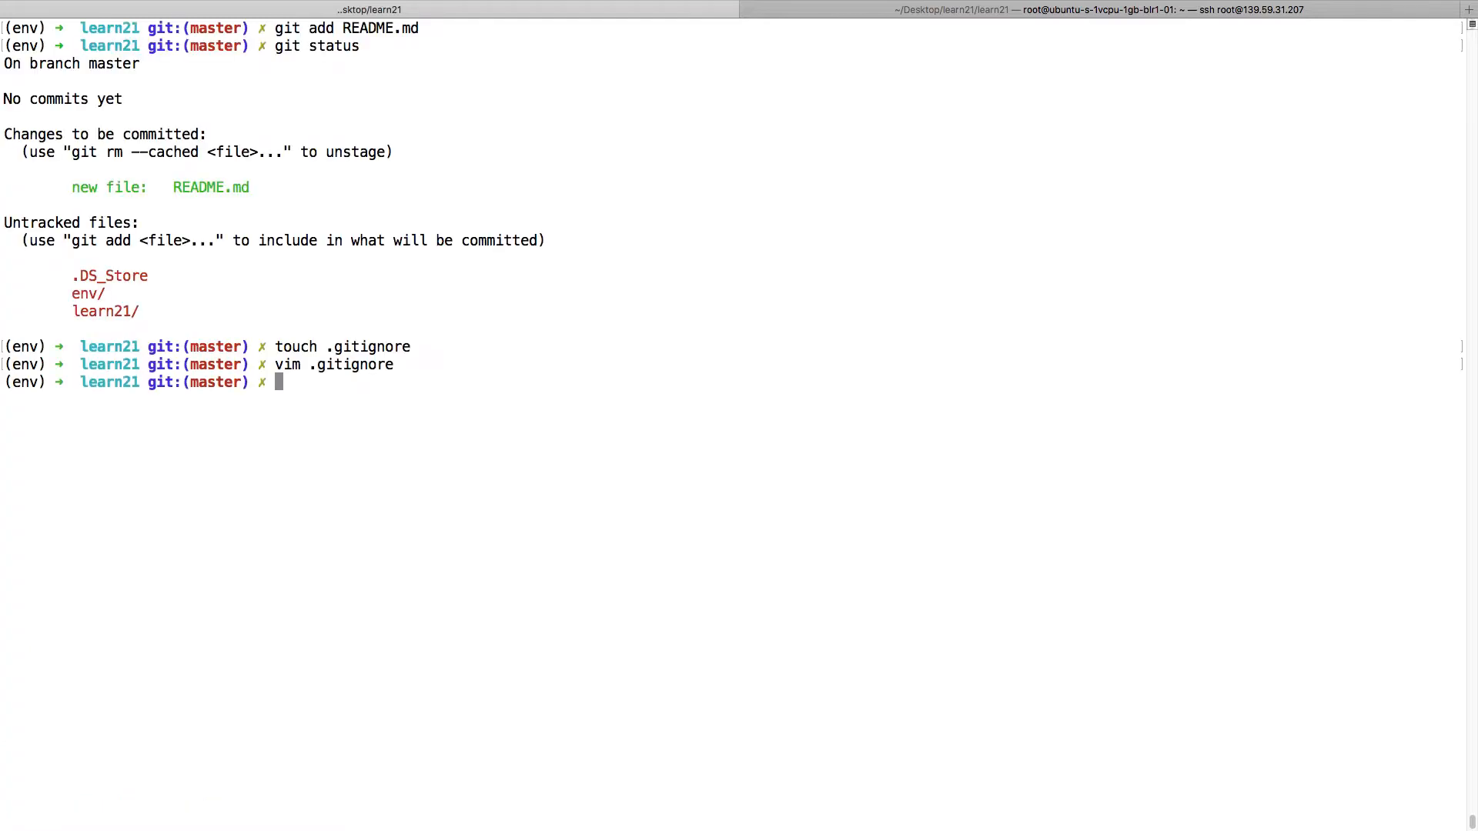
# Check git status shows .DS_Store and env ignored, then stage everything with git add.
pyautogui.write('git st')
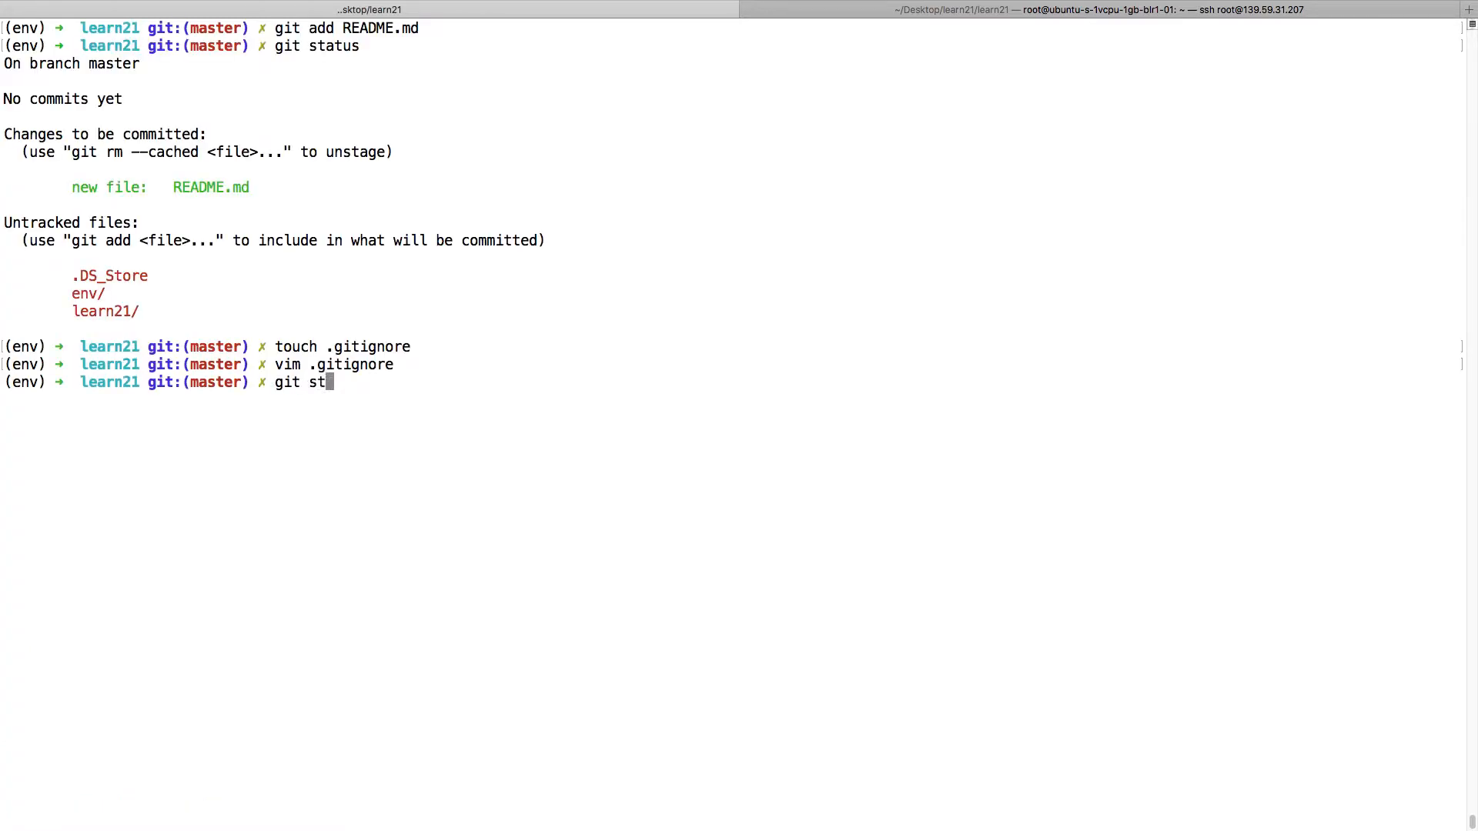
pyautogui.press('Return')
pyautogui.write('git add .')
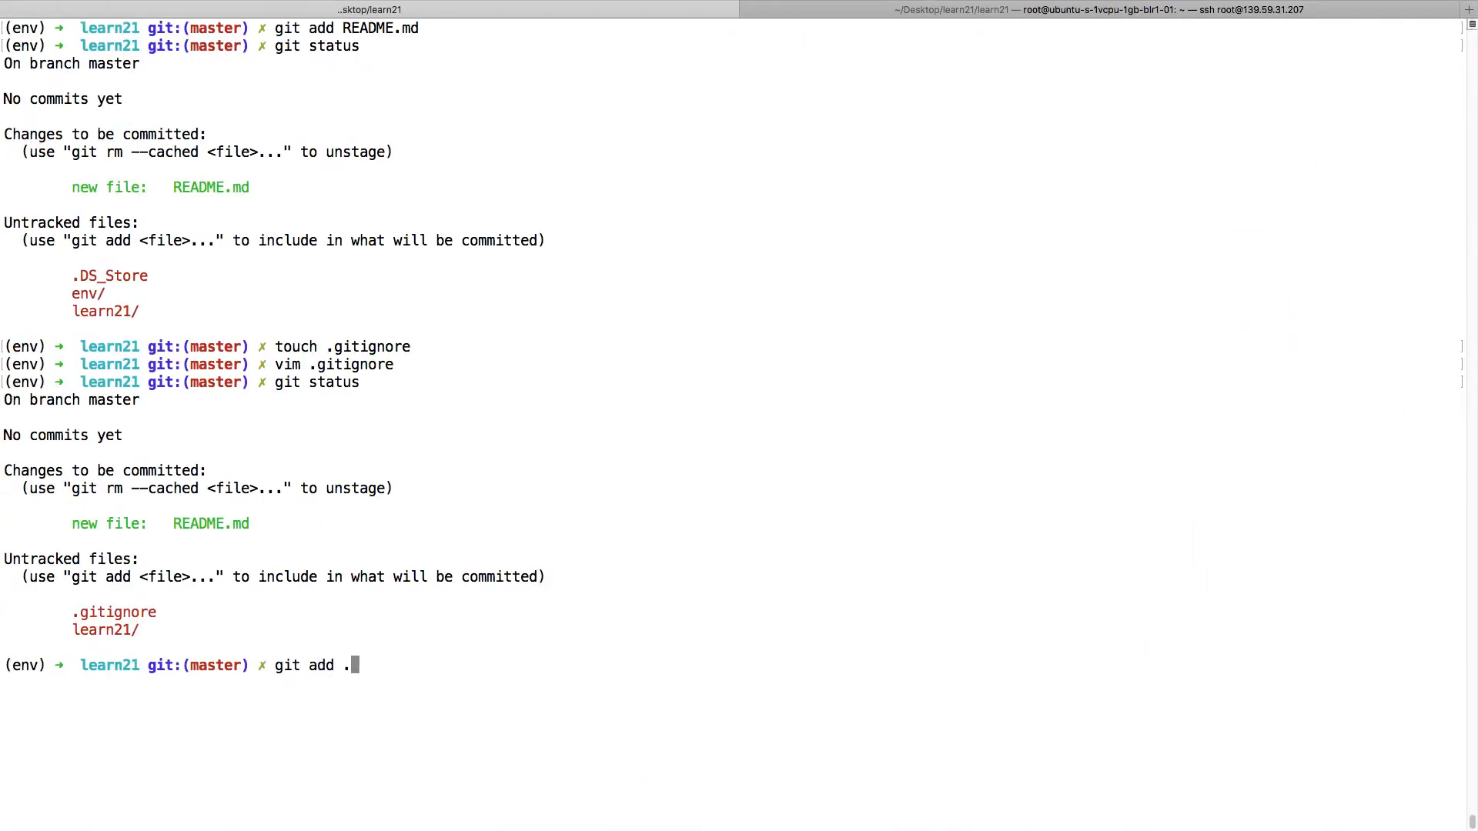
pyautogui.press('Return')
pyautogui.write('git st')
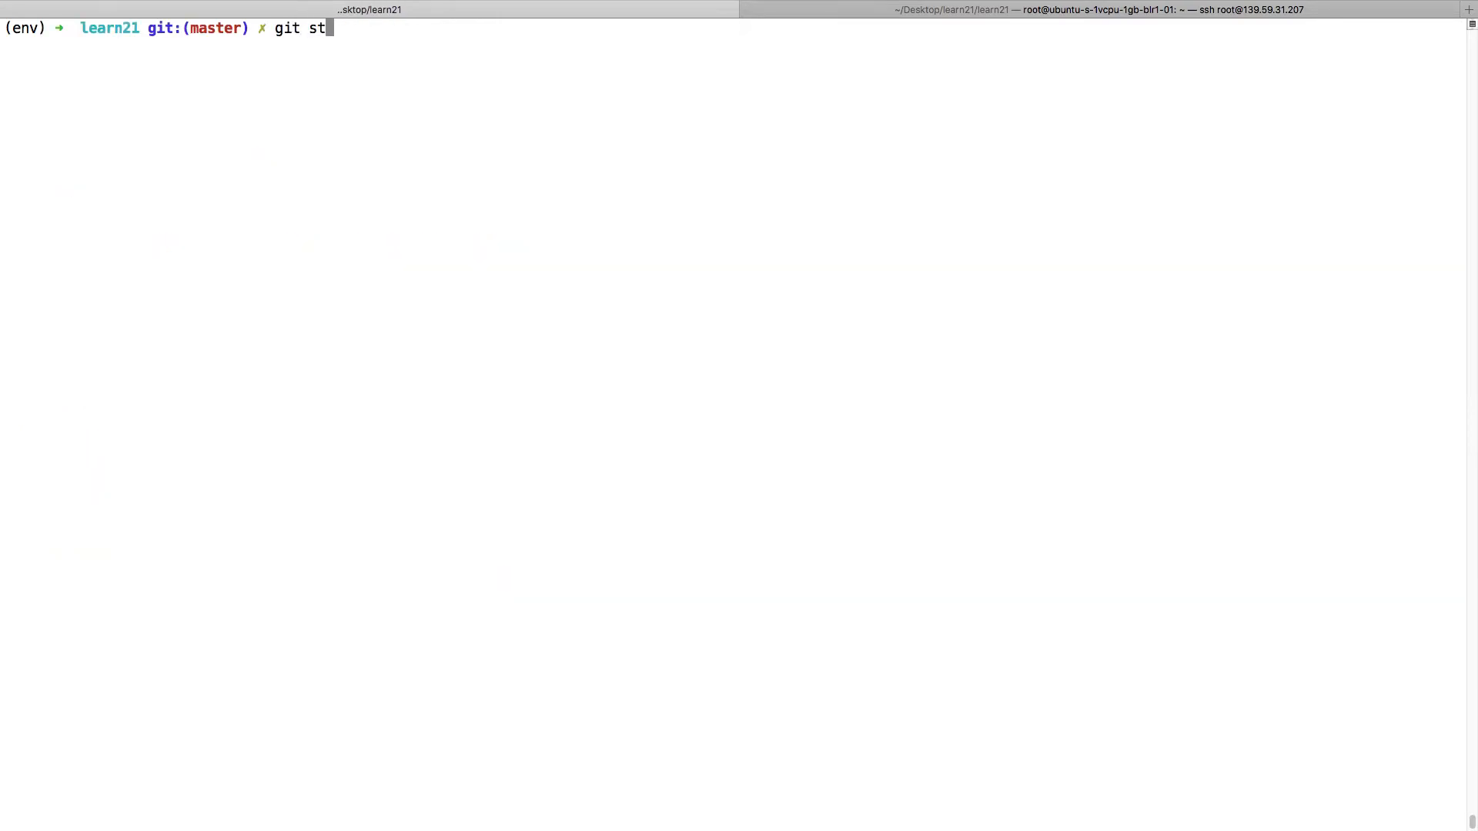
# Run git status, review the staged learn21 project files and clear the screen.
pyautogui.write('atu')
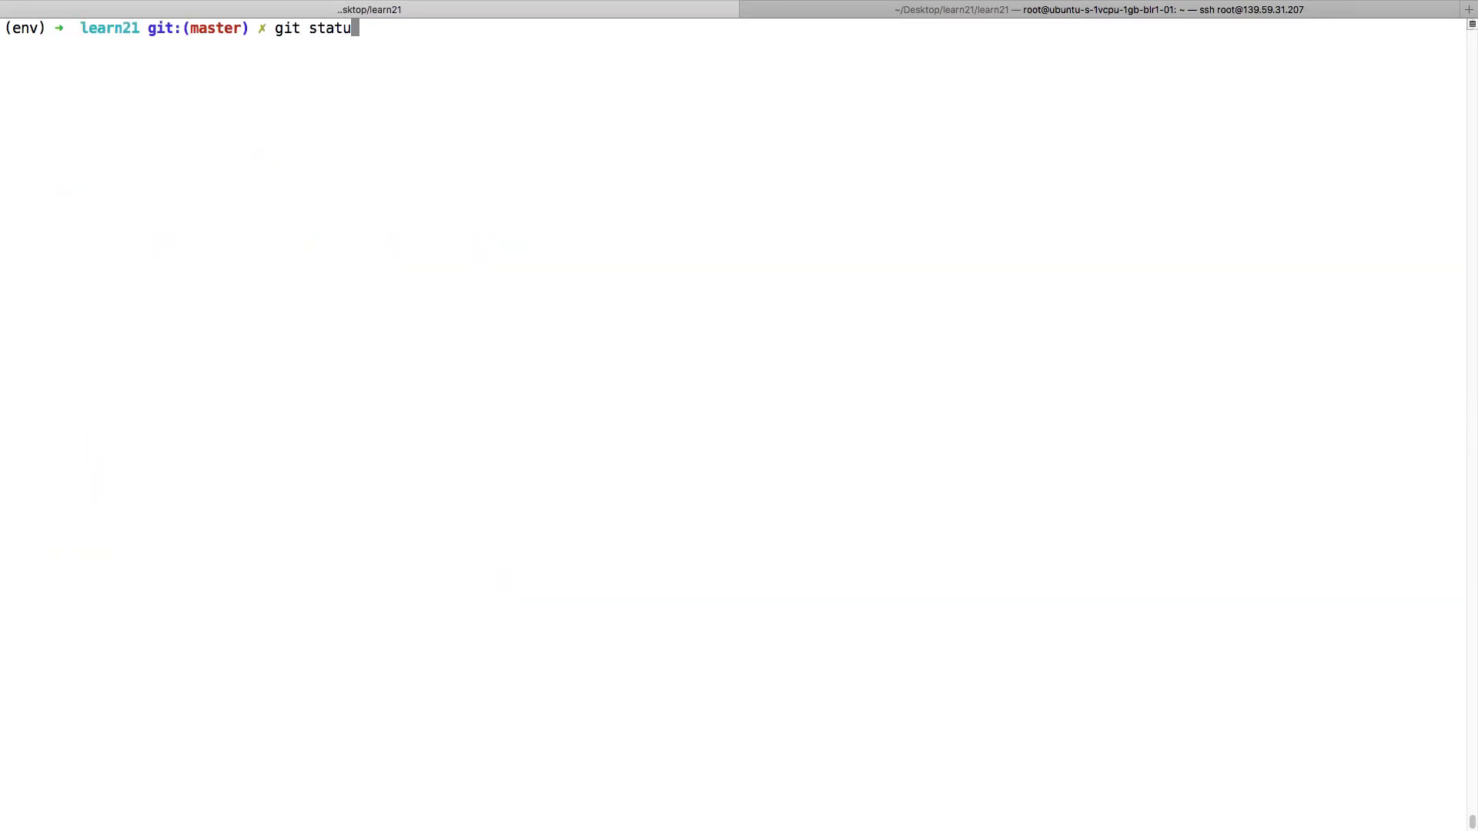
pyautogui.press('Return')
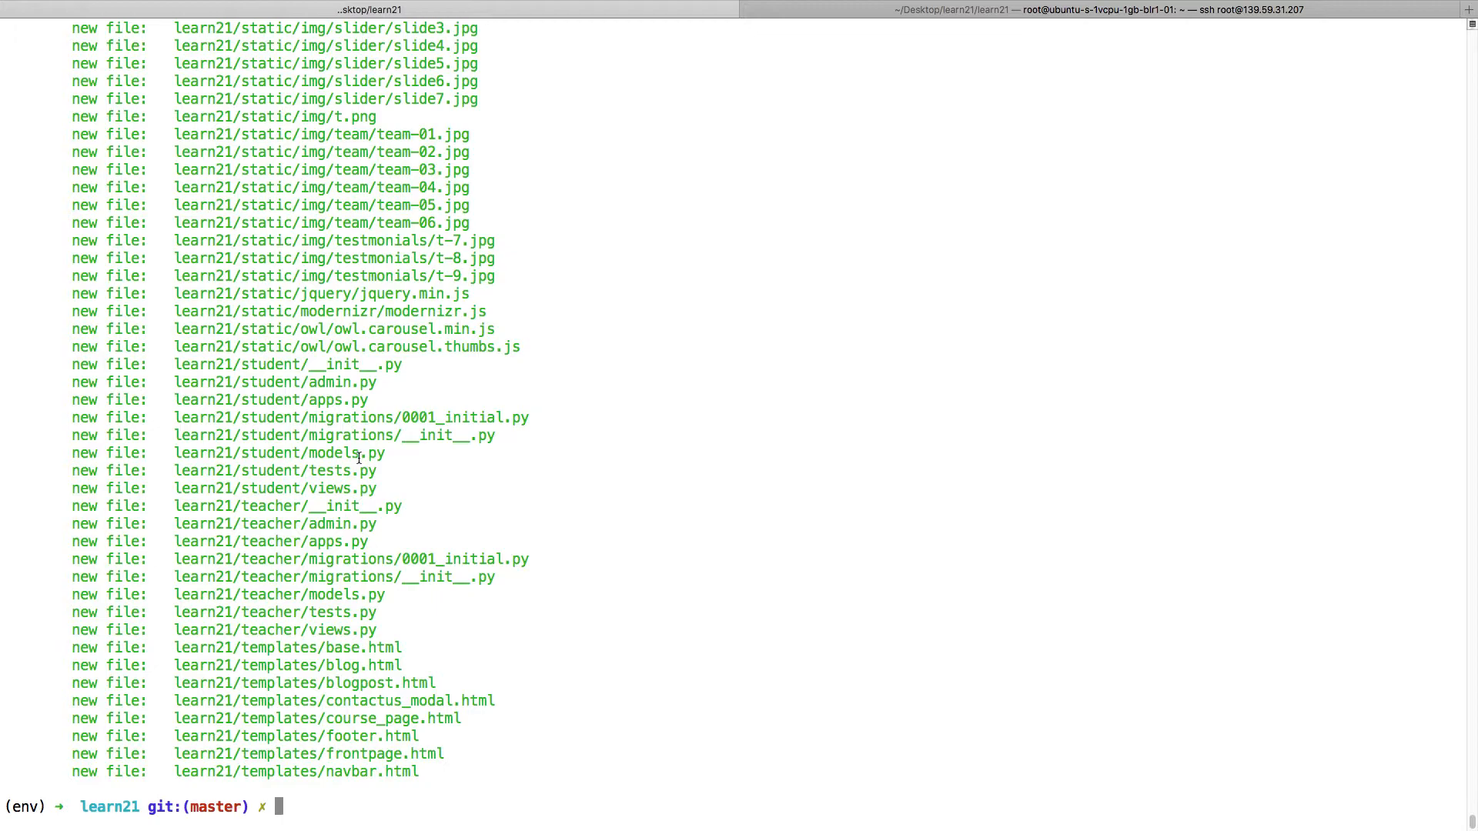
pyautogui.scroll(3)
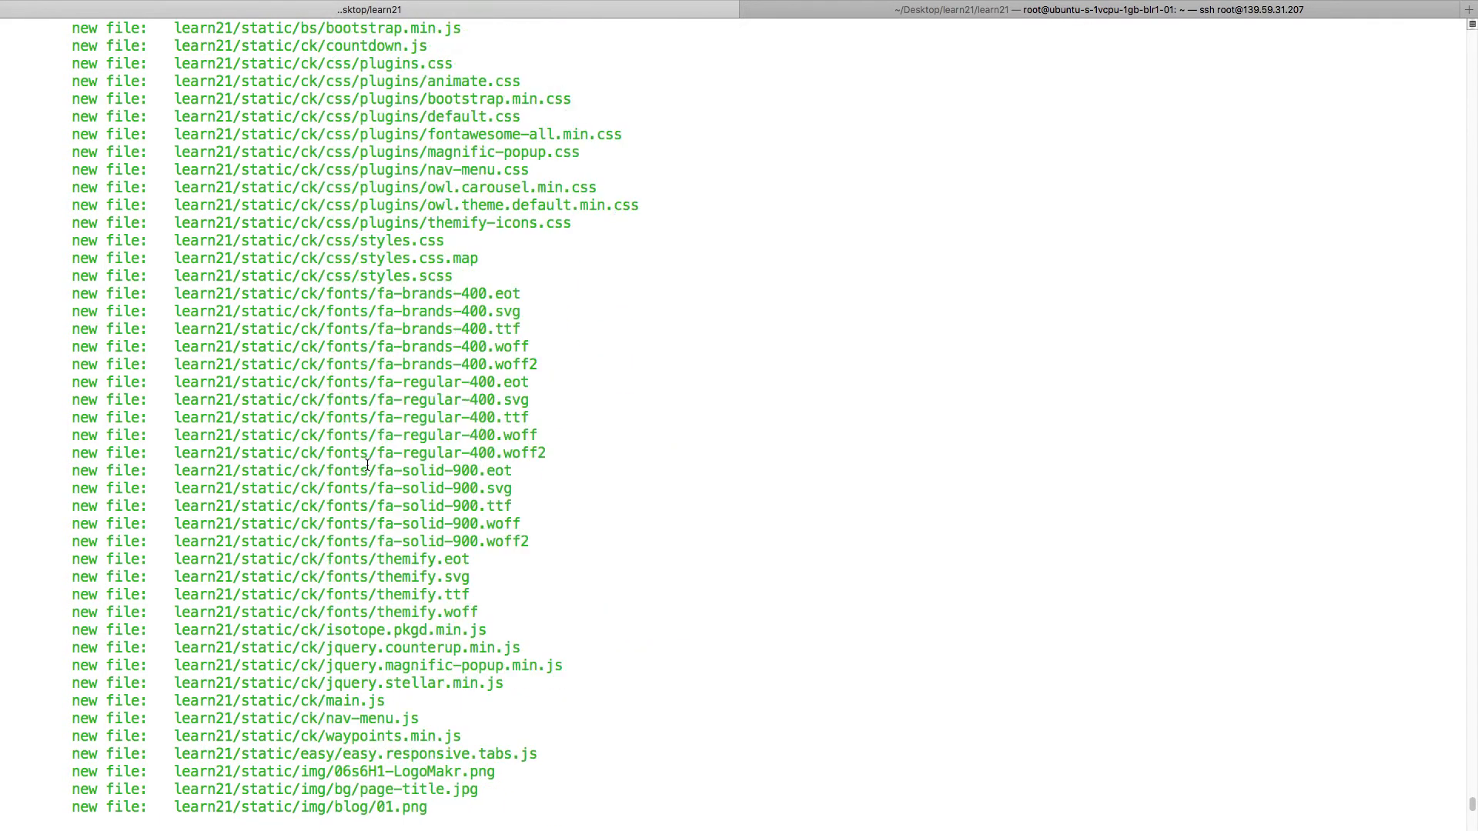
pyautogui.scroll(-3)
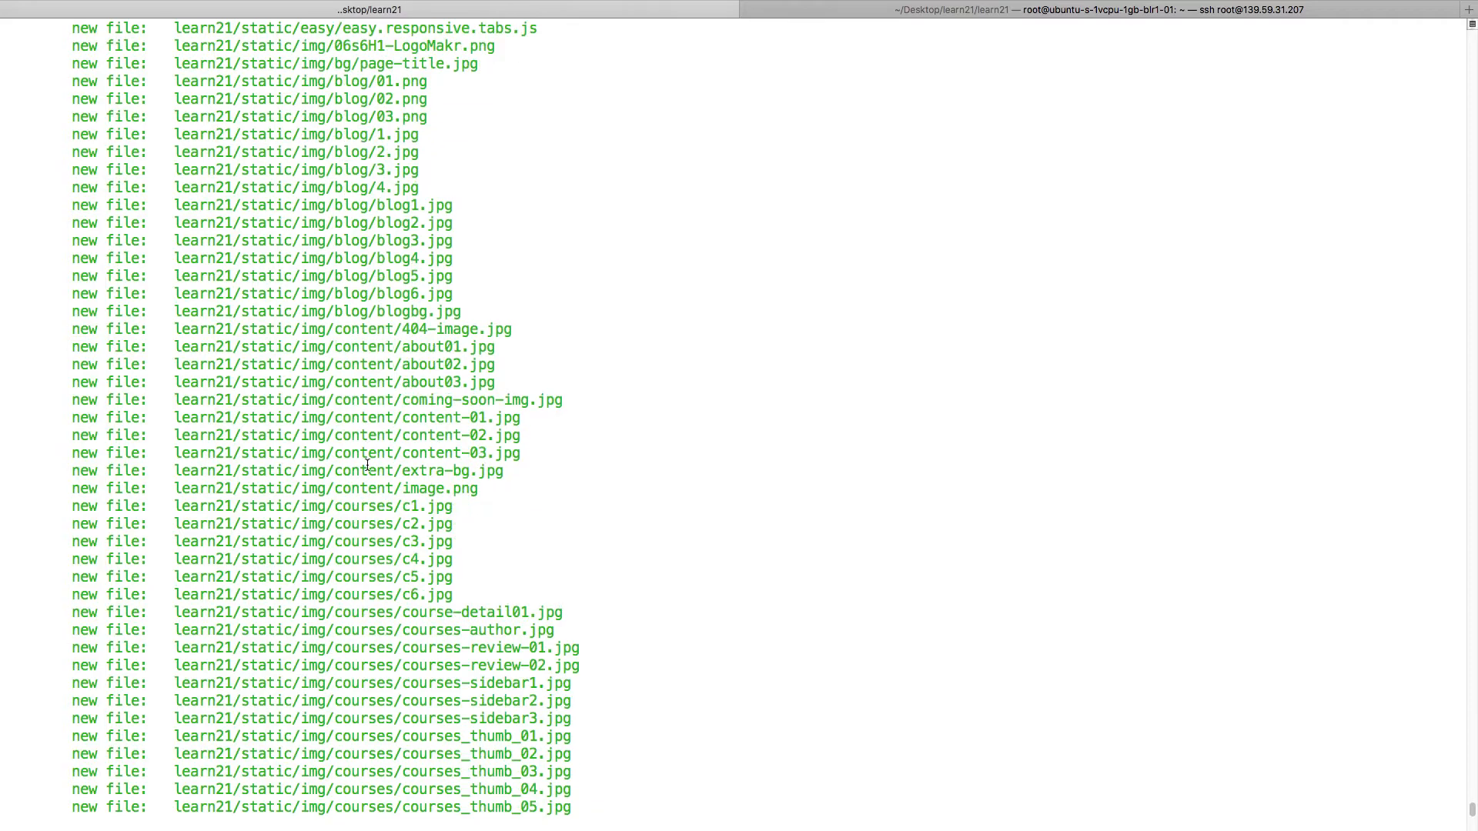
pyautogui.scroll(-3)
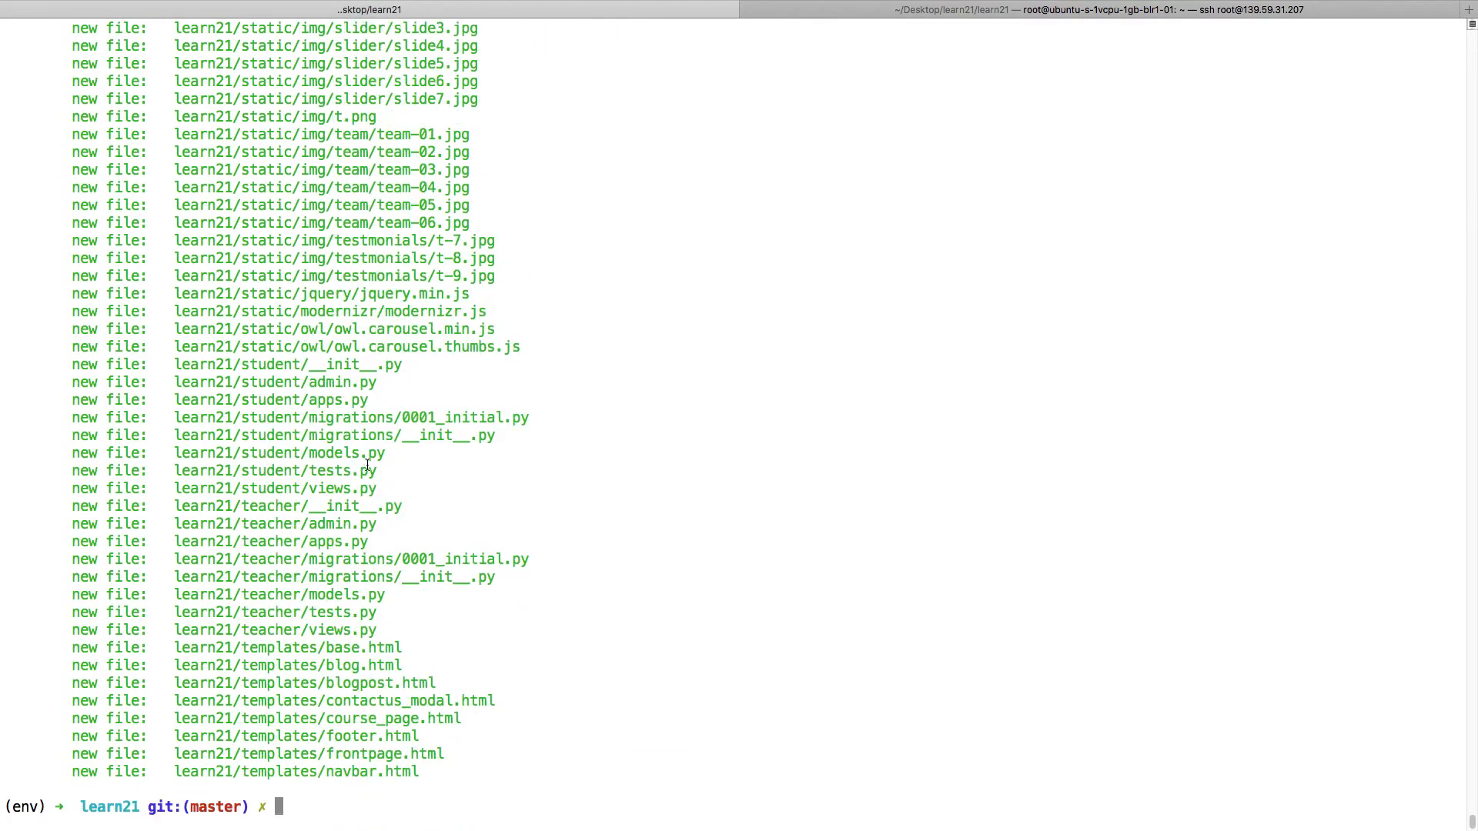
pyautogui.write('clear')
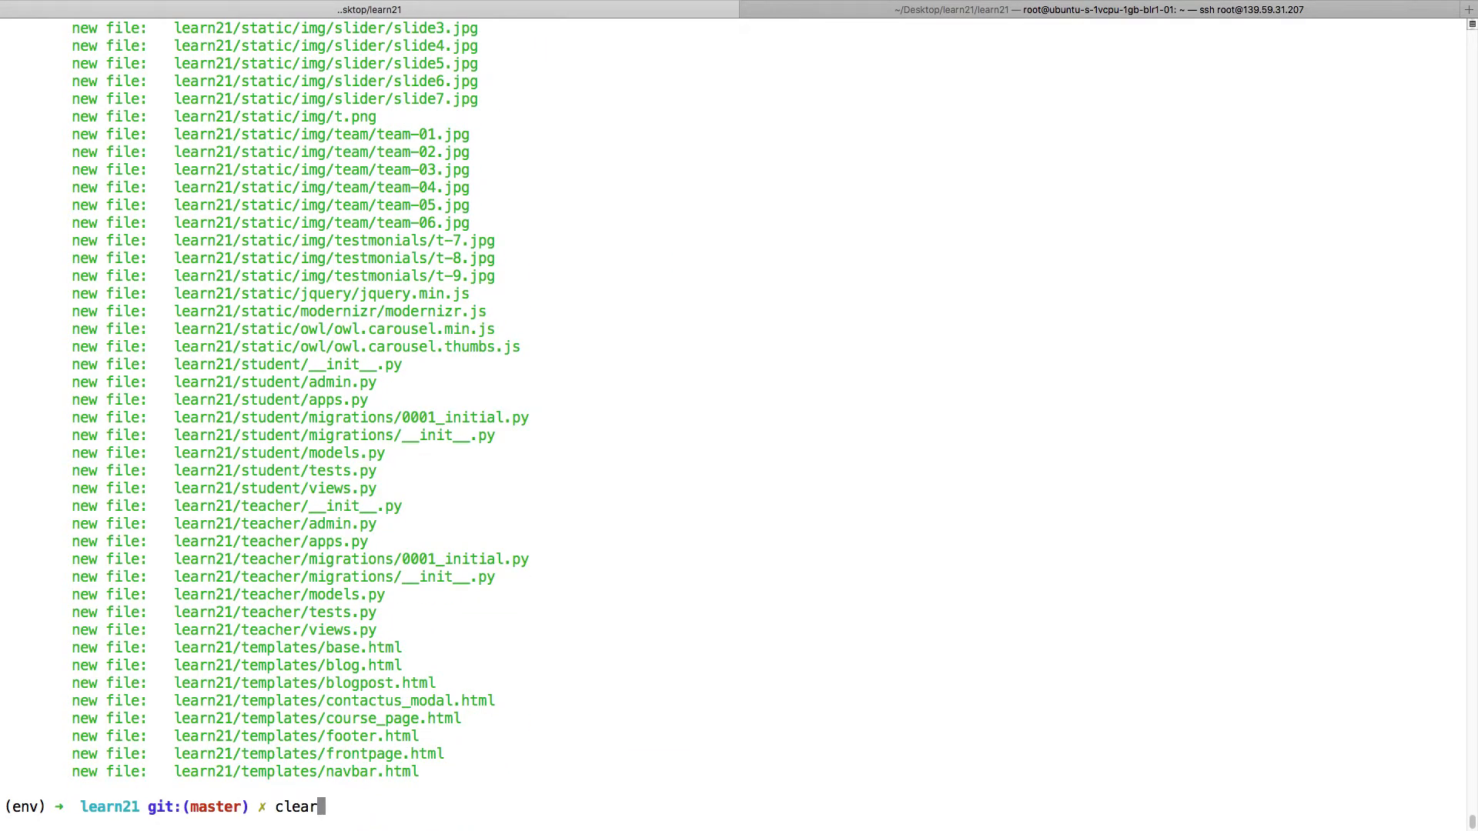
pyautogui.click(998, 18)
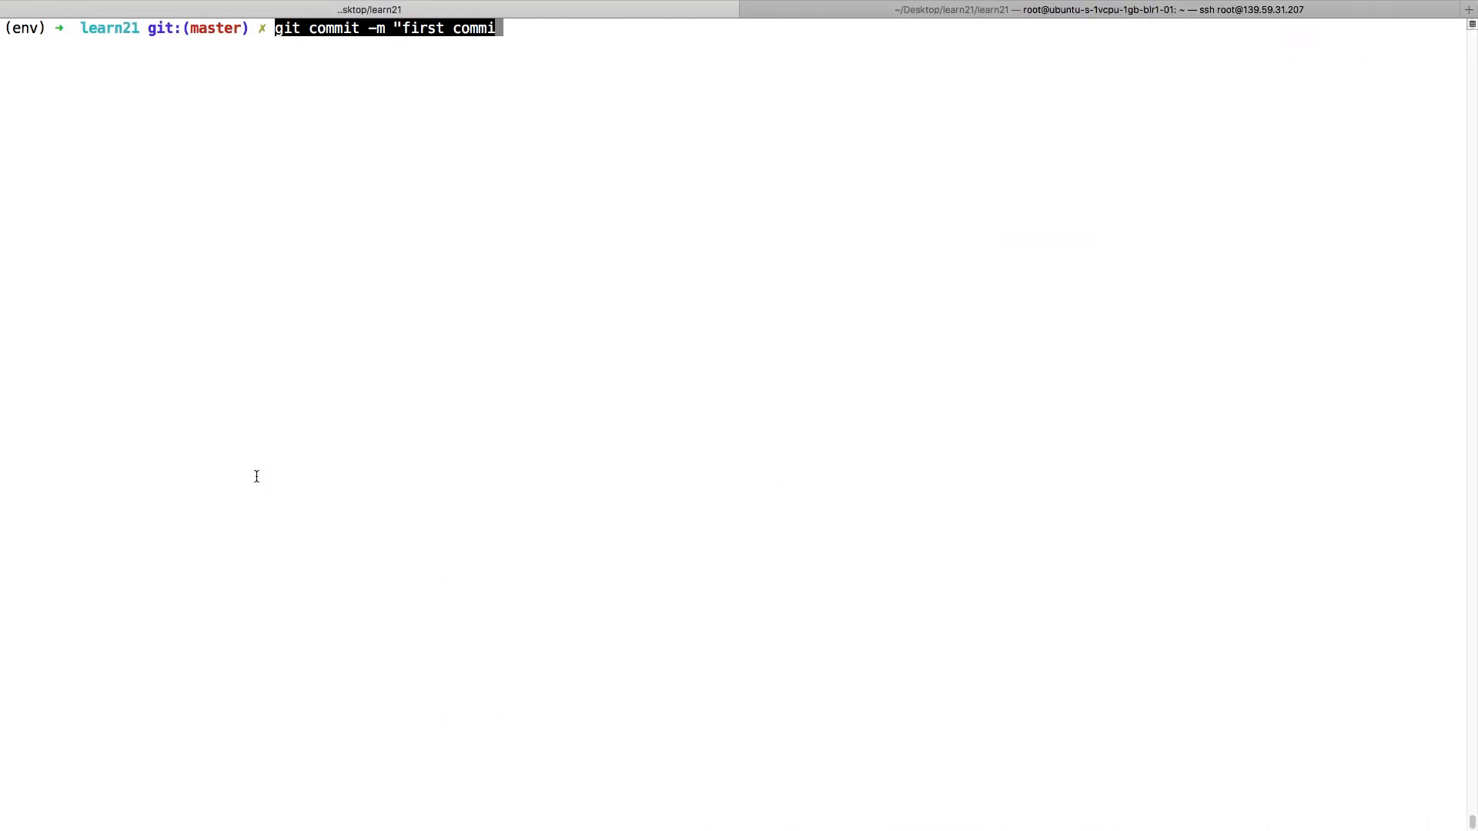
# Commit as "first commit", rename branch to main, add origin and push to GitHub.
pyautogui.press('Return')
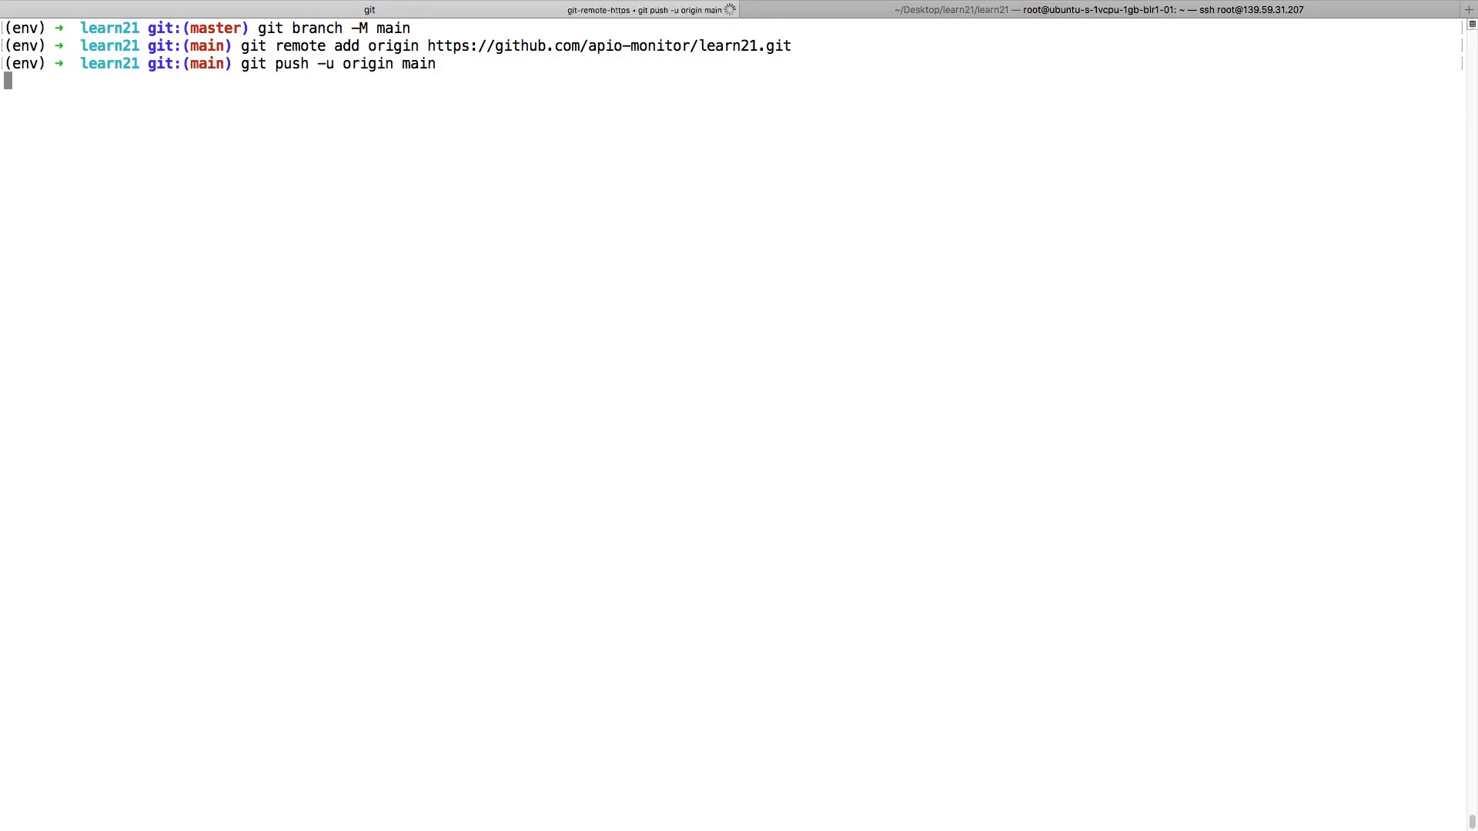
pyautogui.press('Return')
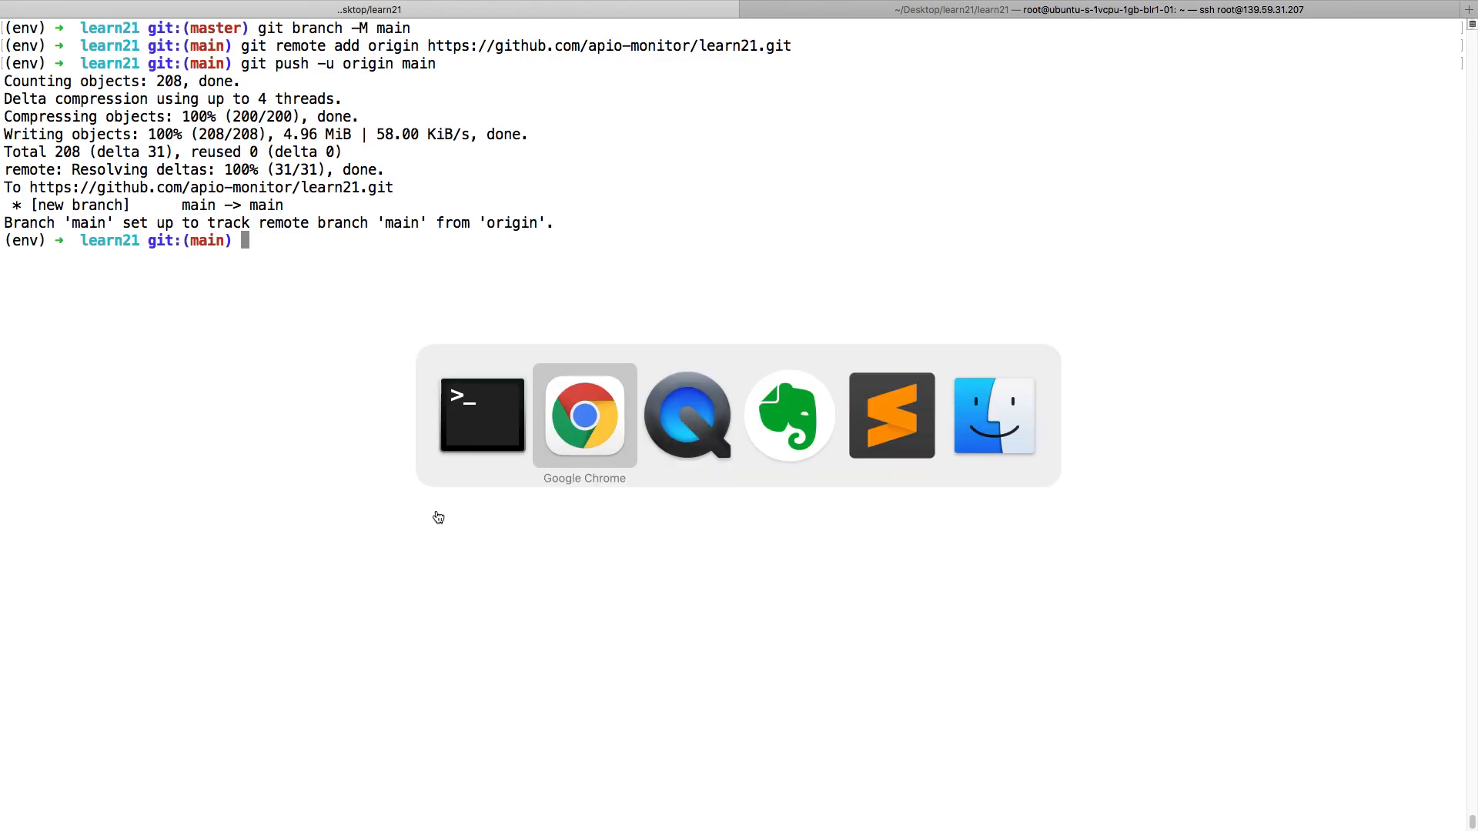
# Switch to the browser and reload the learn21 repository page to see pushed files.
pyautogui.click(583, 415)
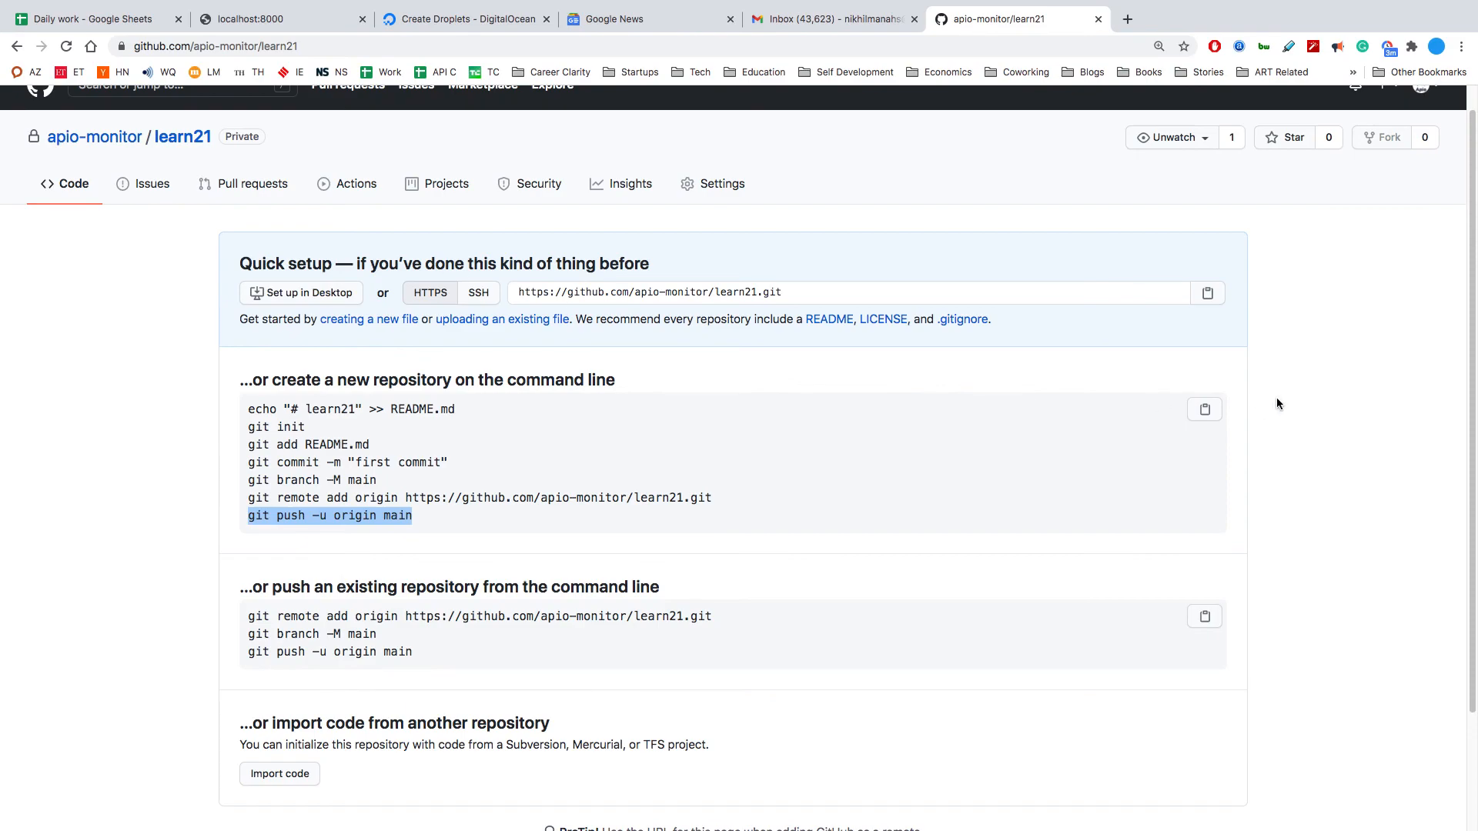
pyautogui.click(183, 137)
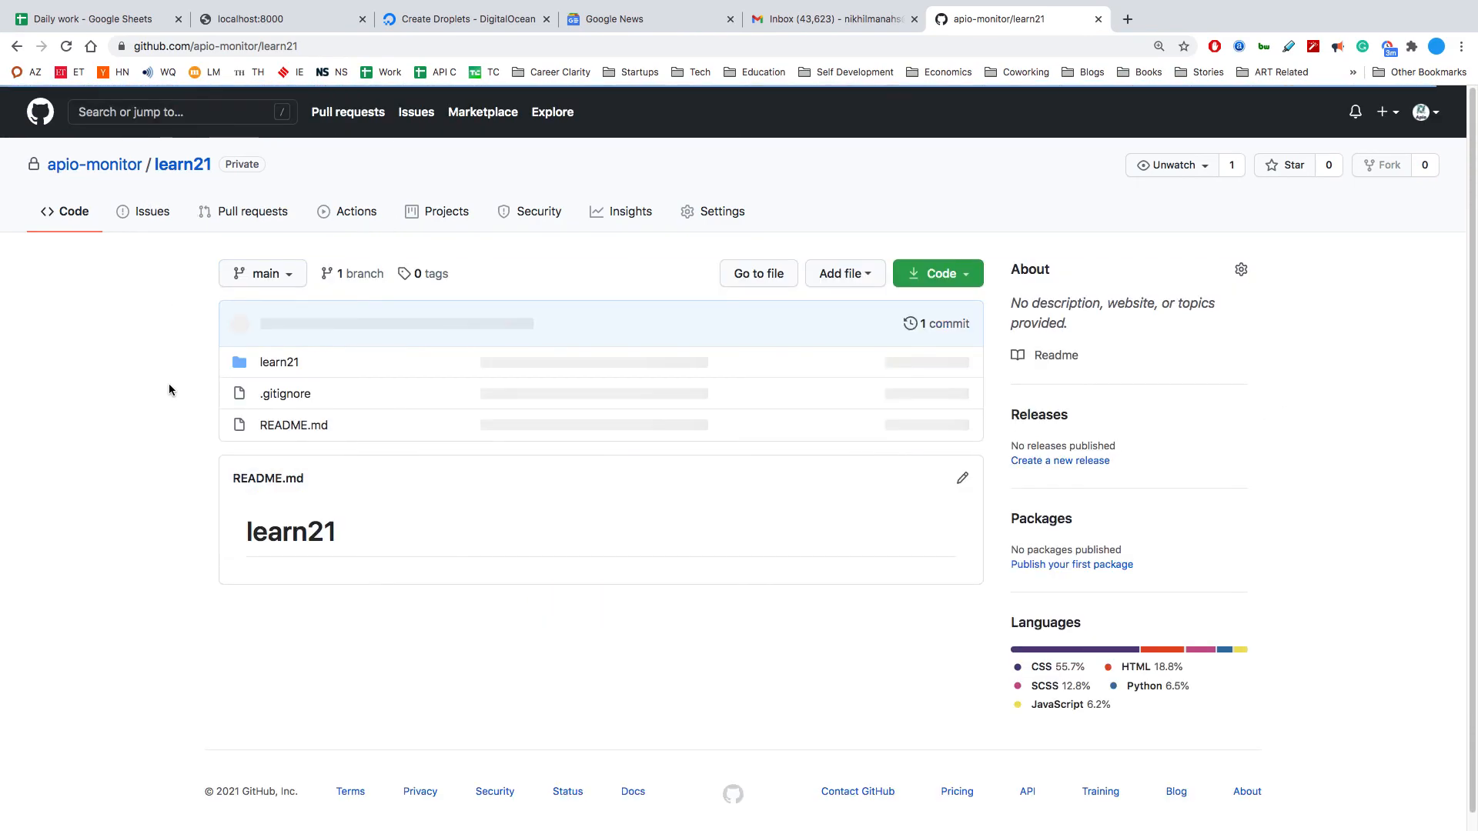
# Open the learn21 folder to show the Django apps, manage.py and requirements.txt.
pyautogui.click(279, 362)
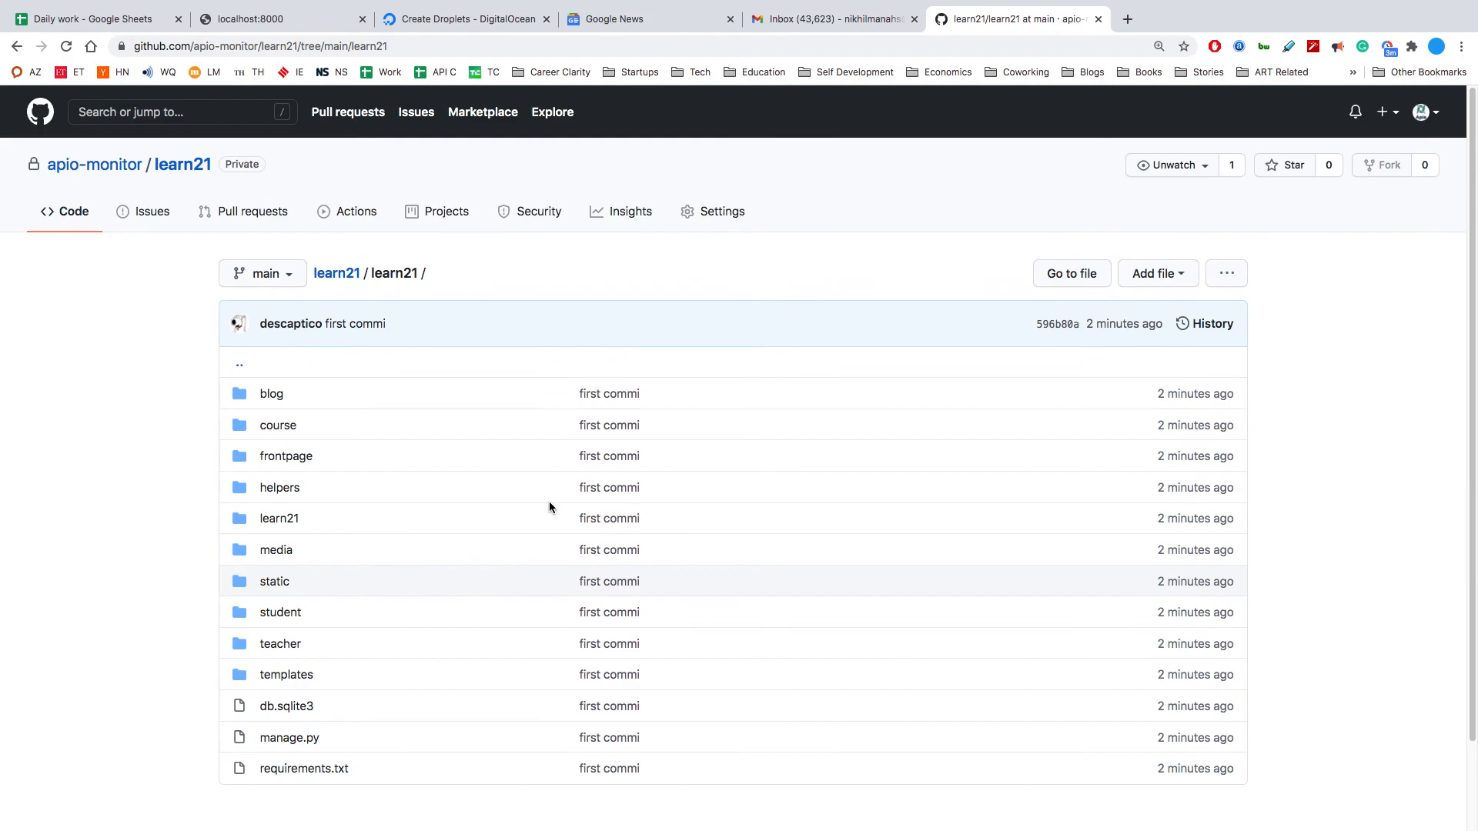
pyautogui.moveTo(856, 282)
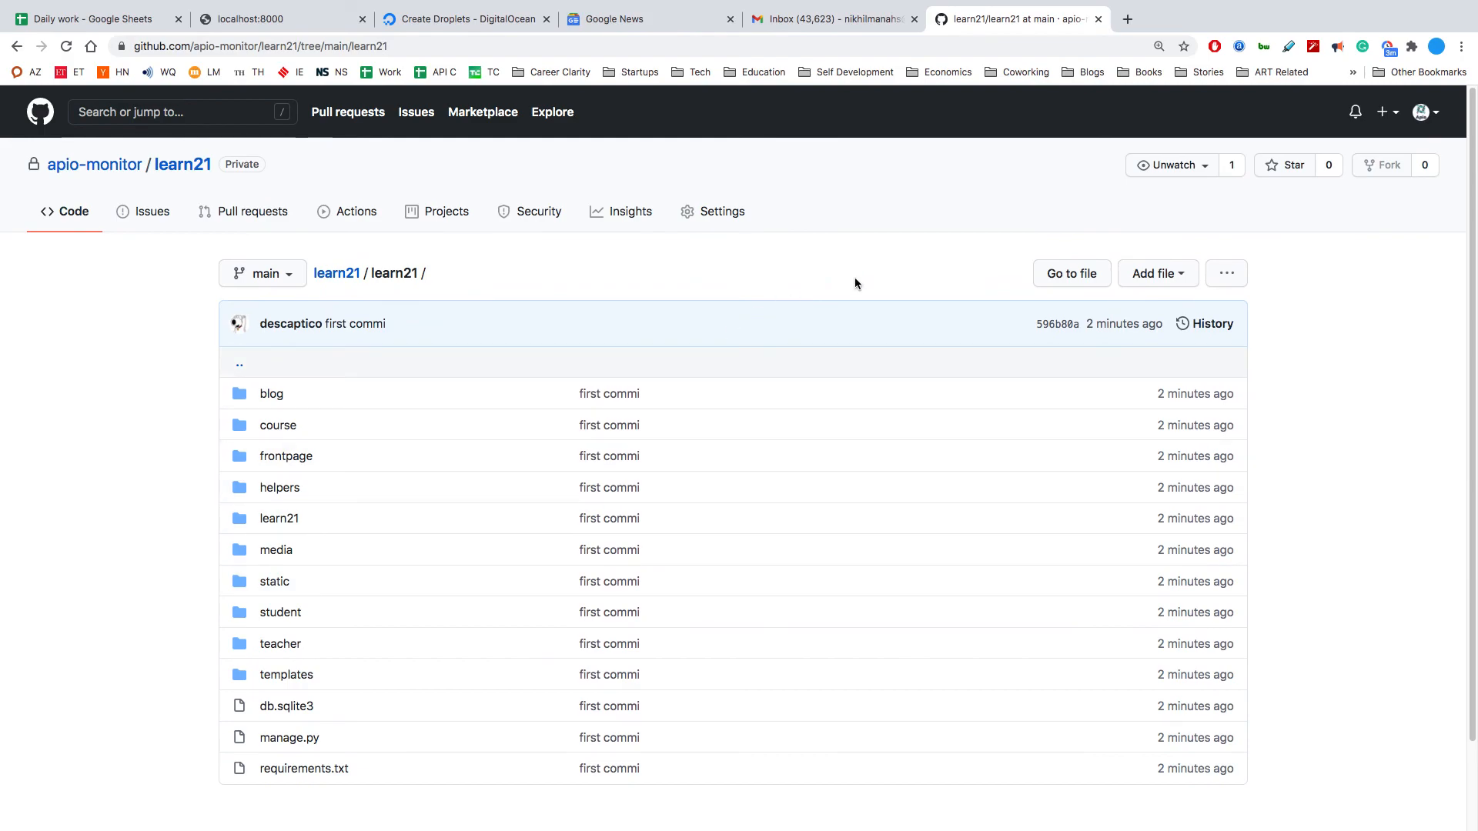
pyautogui.moveTo(746, 380)
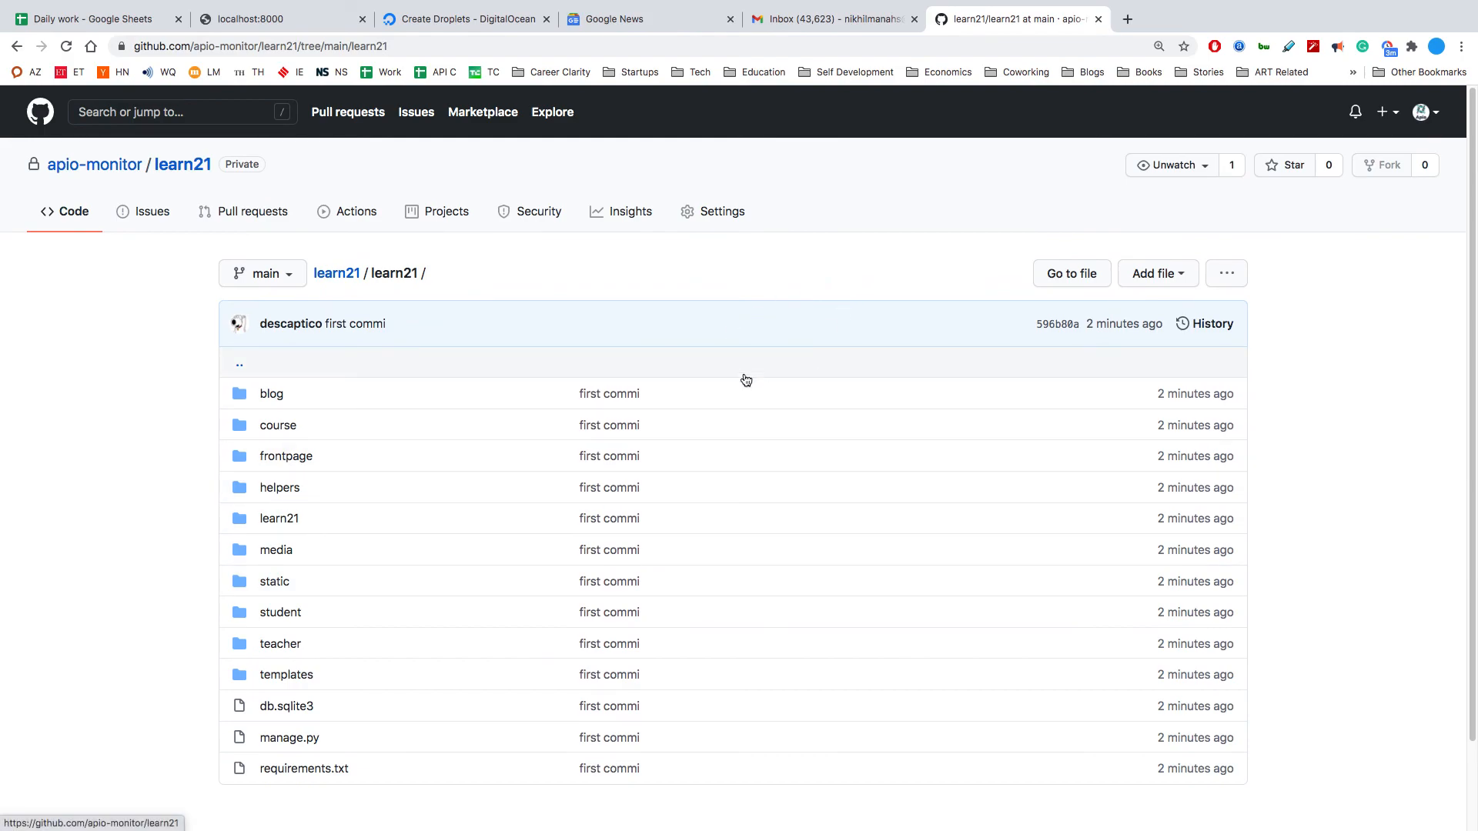